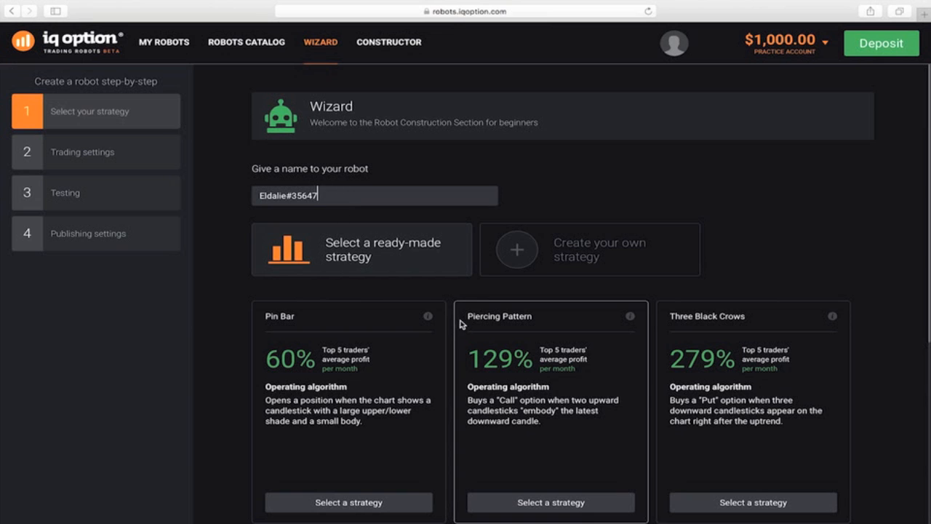
- Select the Bollinger Bands strategy from its tooltip and proceed to the next wizard step
{"action": "scroll", "scroll_direction": "down", "scroll_amount": 3}
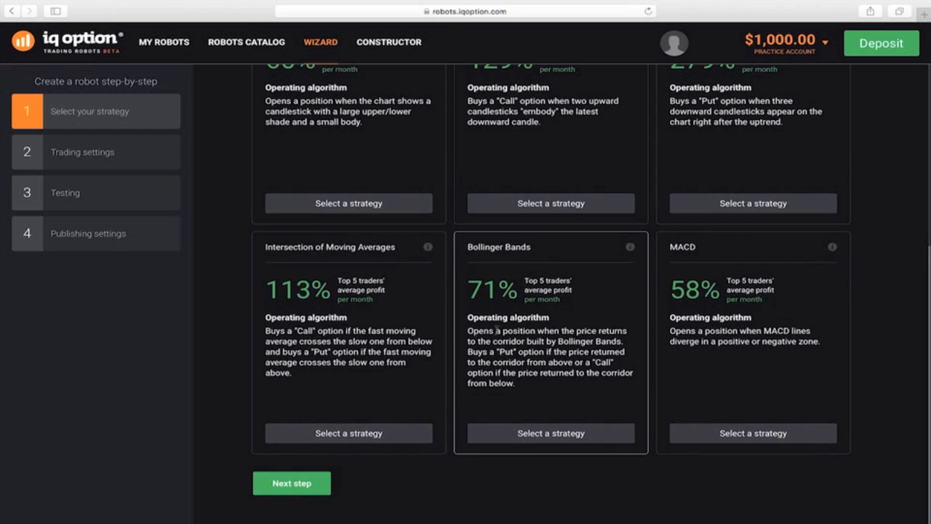
{"action": "mouse_move", "coordinate": [630, 247]}
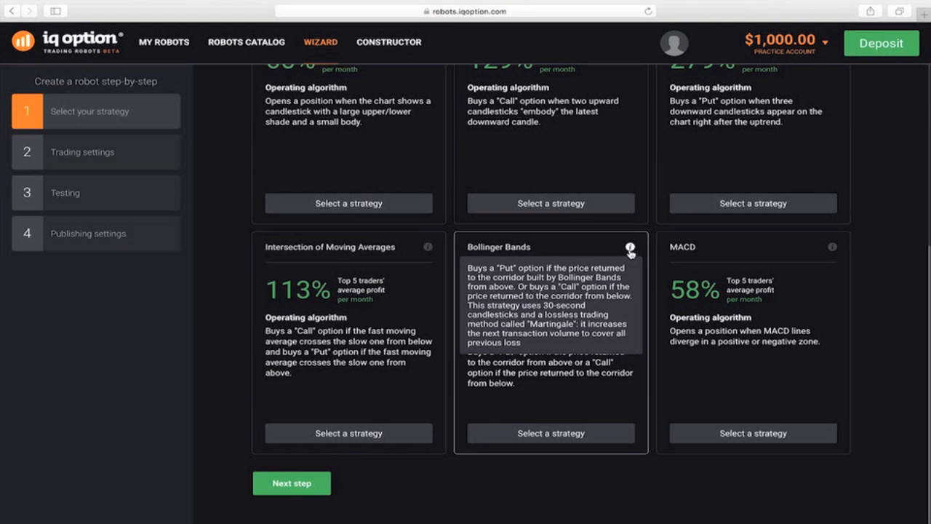
{"action": "left_click", "coordinate": [551, 433]}
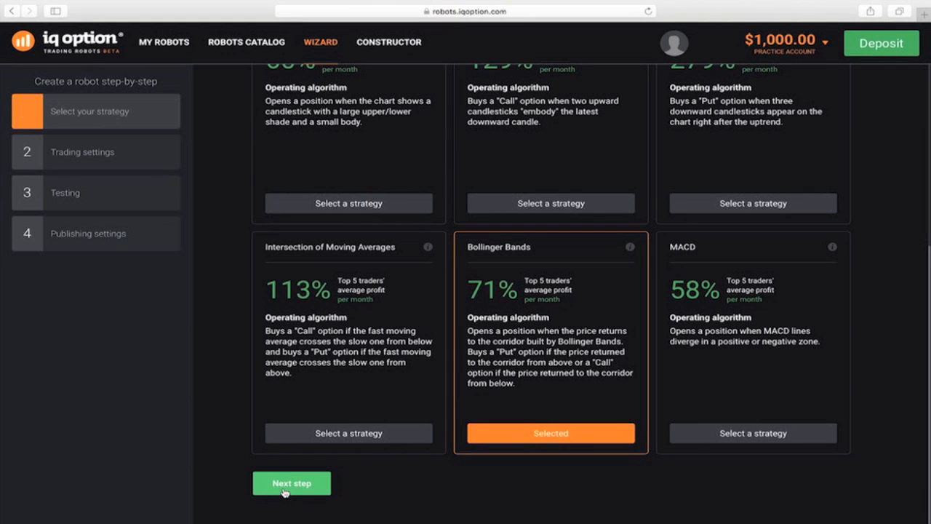
{"action": "left_click", "coordinate": [291, 483]}
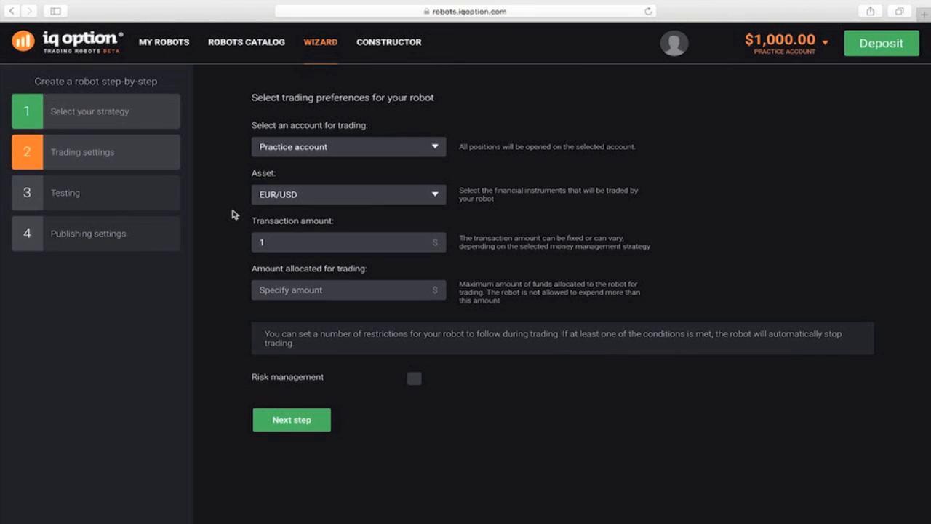
{"action": "mouse_move", "coordinate": [225, 216]}
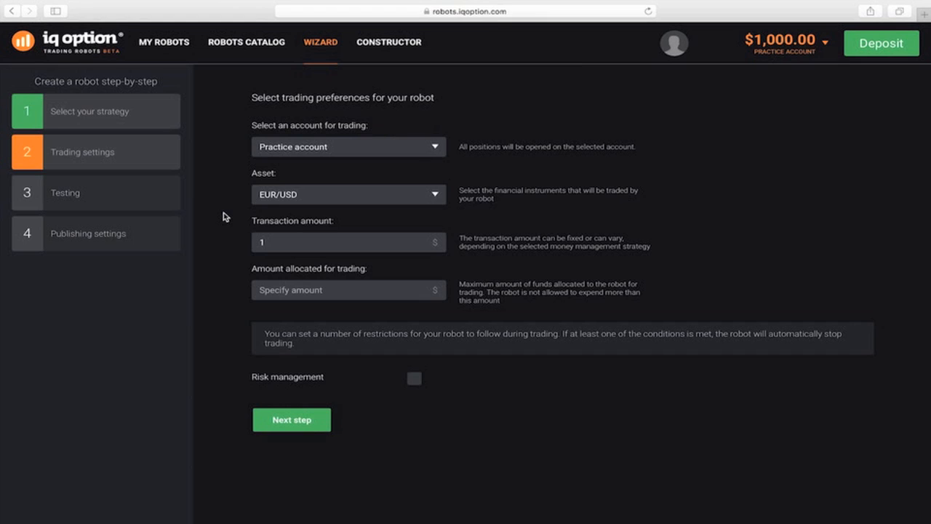
- Set the robot to the Practice account and add USD/JPY alongside EUR/USD
{"action": "left_click", "coordinate": [348, 146]}
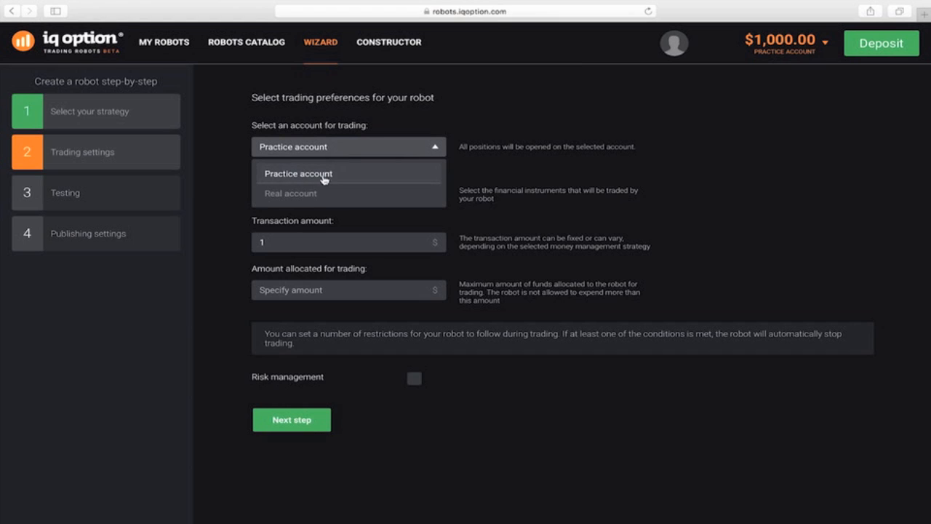
{"action": "left_click", "coordinate": [297, 173]}
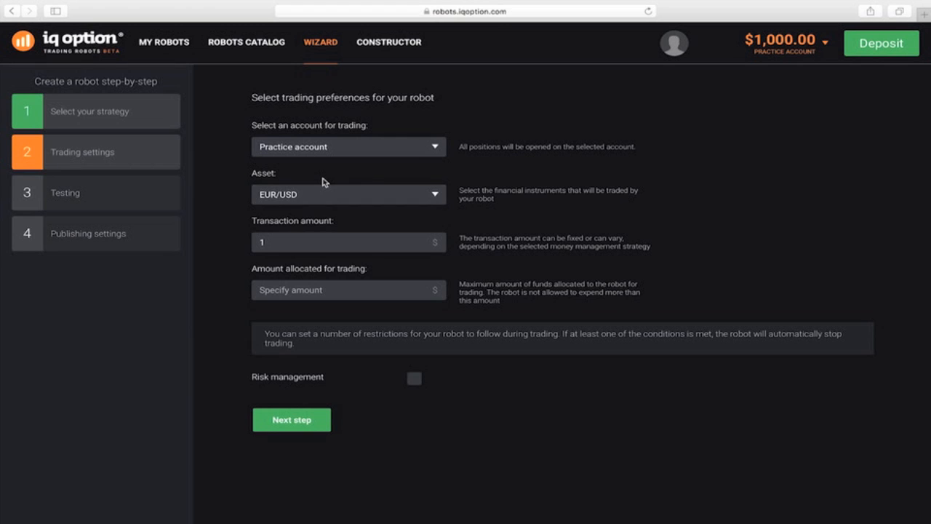
{"action": "left_click", "coordinate": [348, 194]}
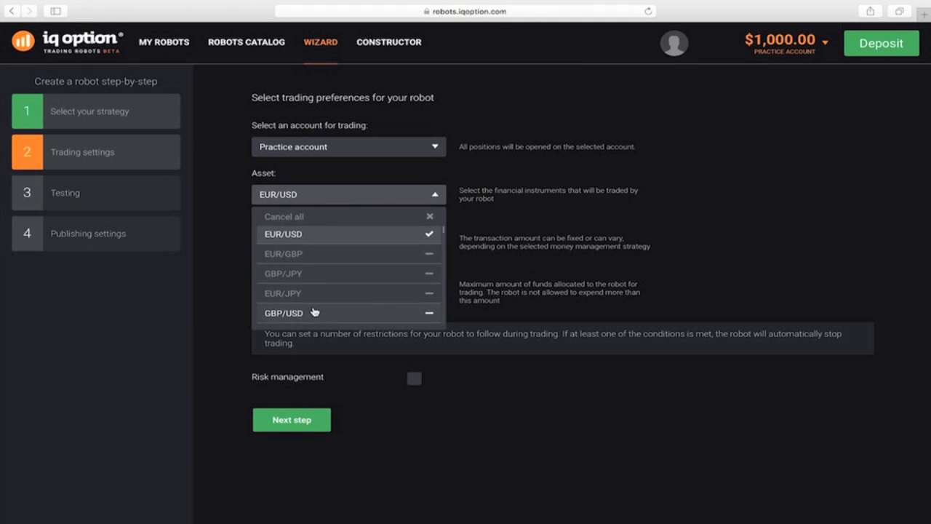
{"action": "left_click", "coordinate": [309, 279]}
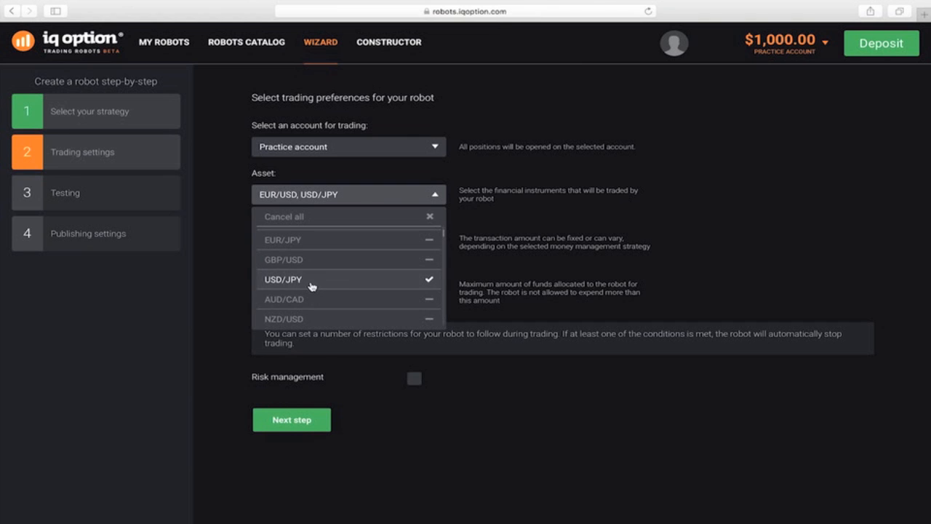
{"action": "left_click", "coordinate": [347, 194]}
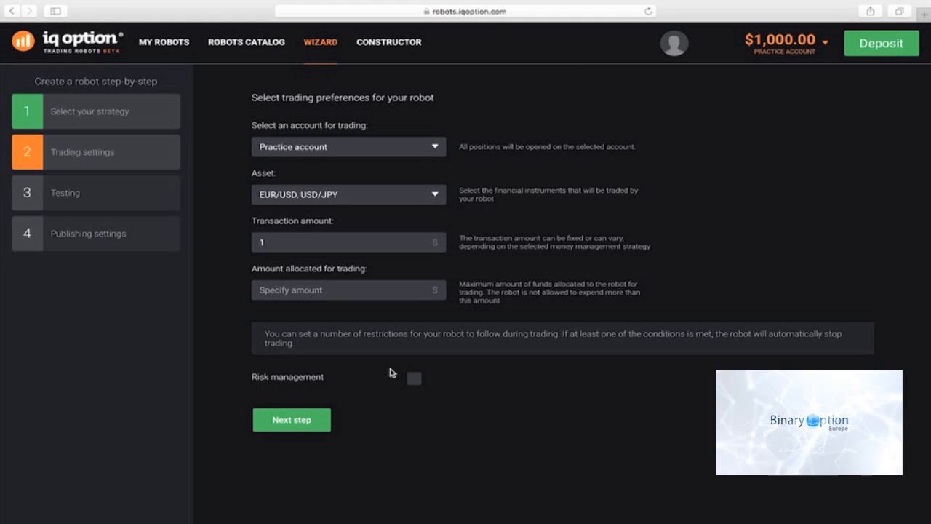
{"action": "mouse_move", "coordinate": [350, 310]}
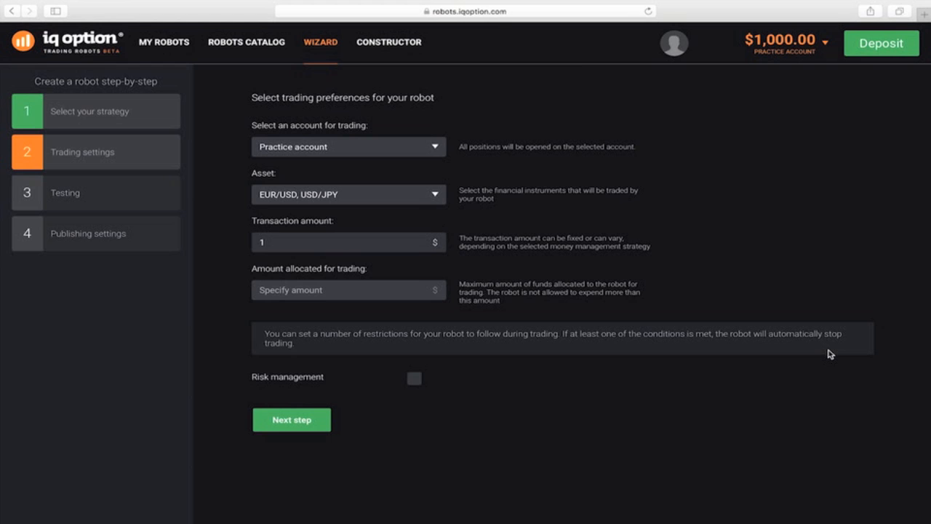
{"action": "mouse_move", "coordinate": [250, 303]}
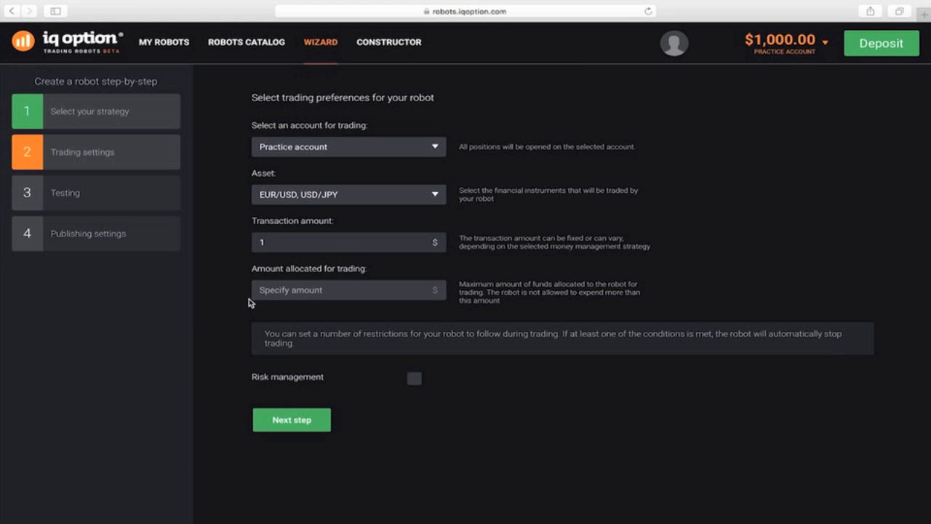
- Enter 1000 as the amount allocated for trading
{"action": "left_click", "coordinate": [342, 289]}
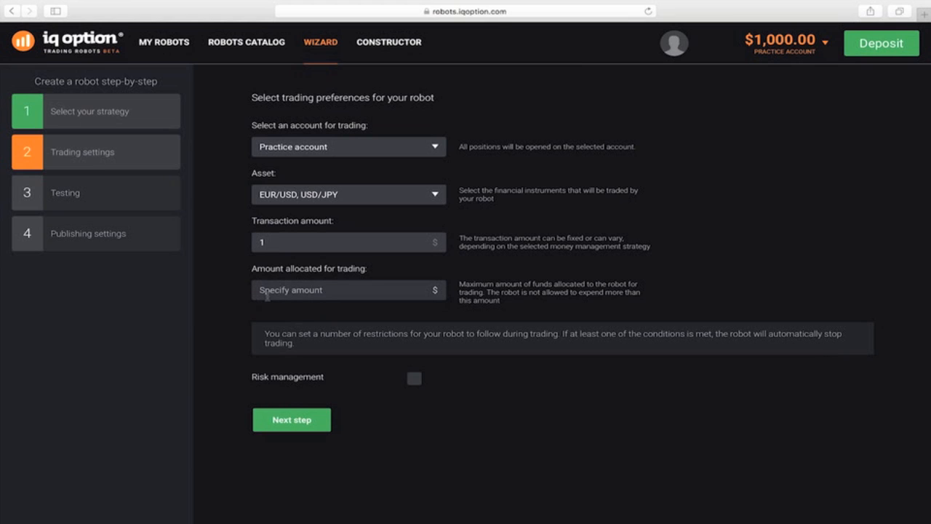
{"action": "type", "text": "1000"}
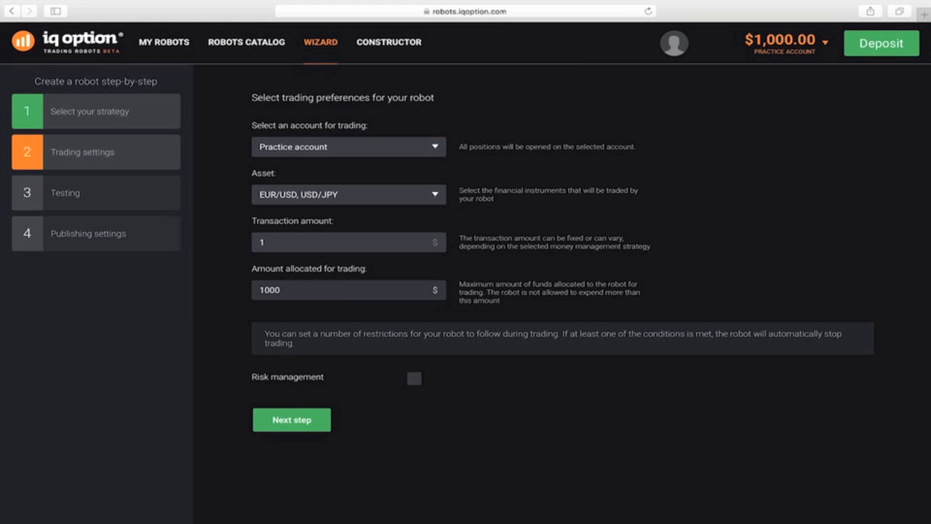
{"action": "left_click", "coordinate": [348, 289]}
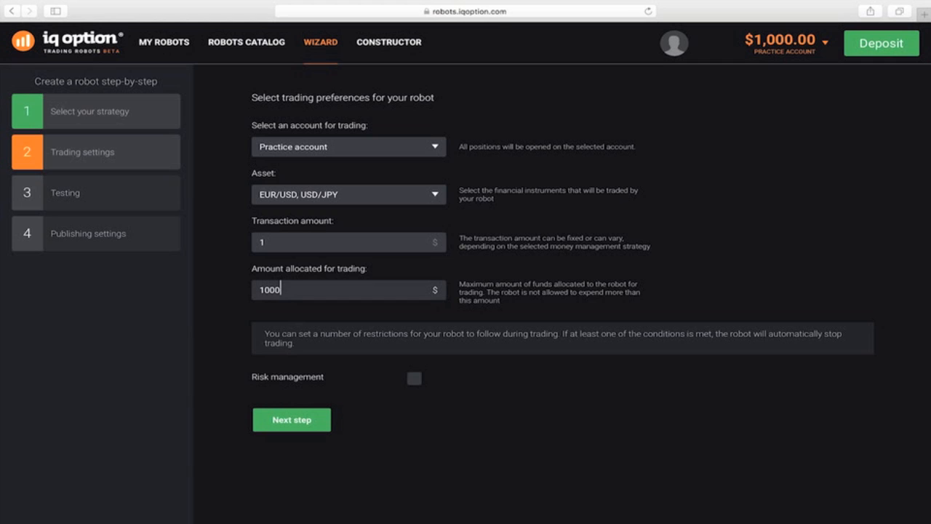
{"action": "mouse_move", "coordinate": [301, 338]}
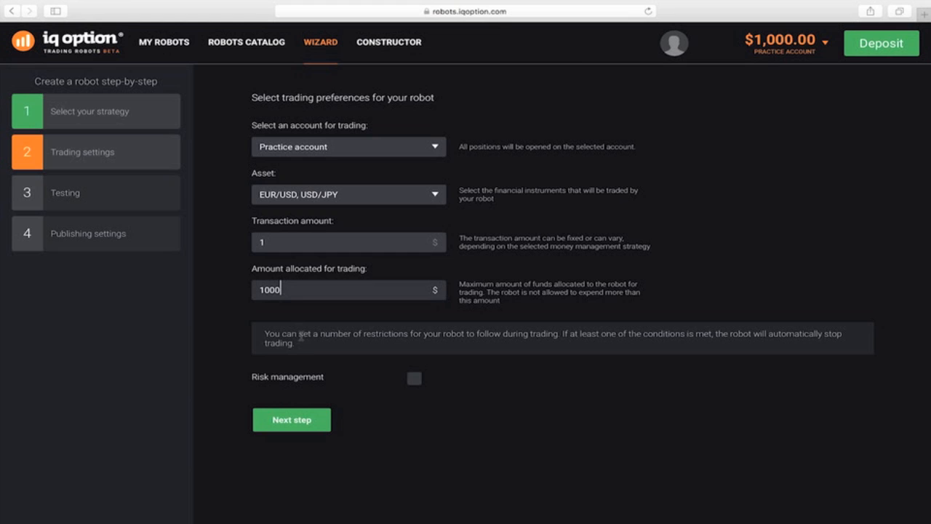
- Enable risk management with profit-taking of 50 and a loss limit of 5
{"action": "left_click", "coordinate": [414, 377]}
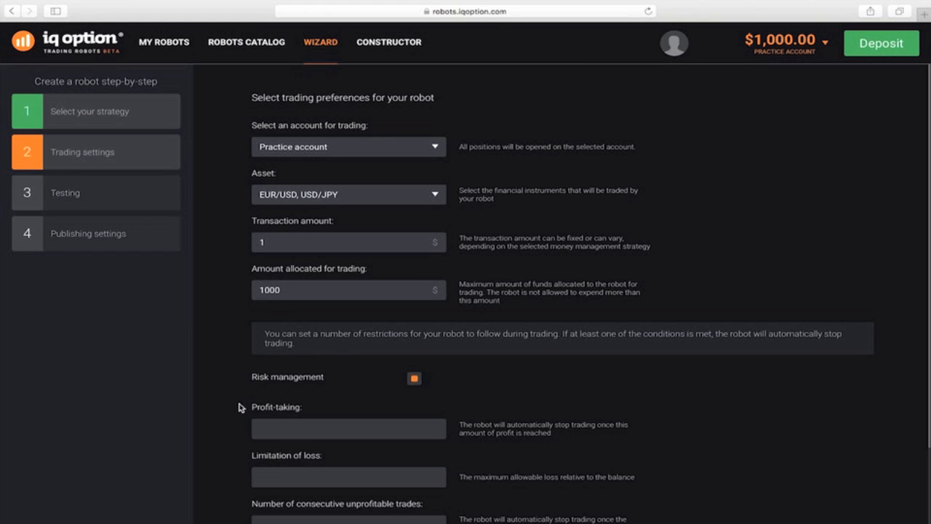
{"action": "left_click", "coordinate": [349, 428]}
{"action": "type", "text": "5"}
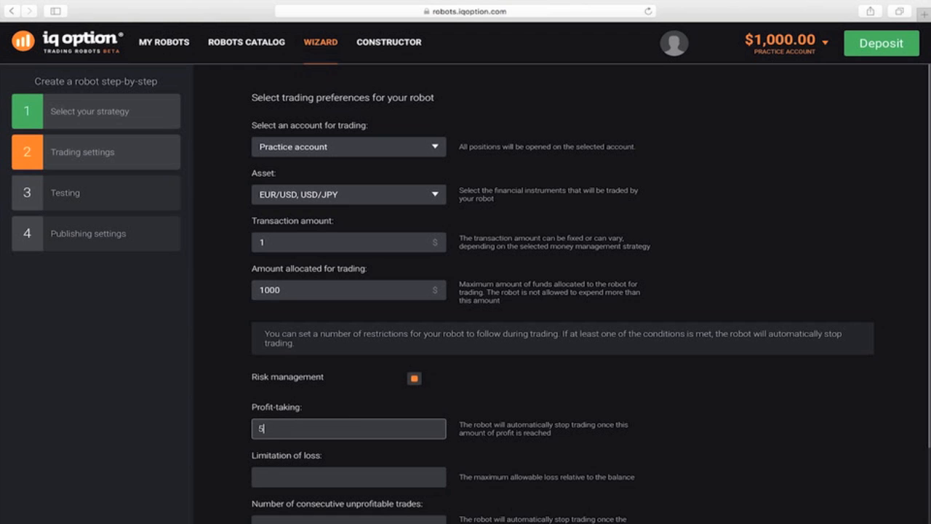
{"action": "type", "text": "0"}
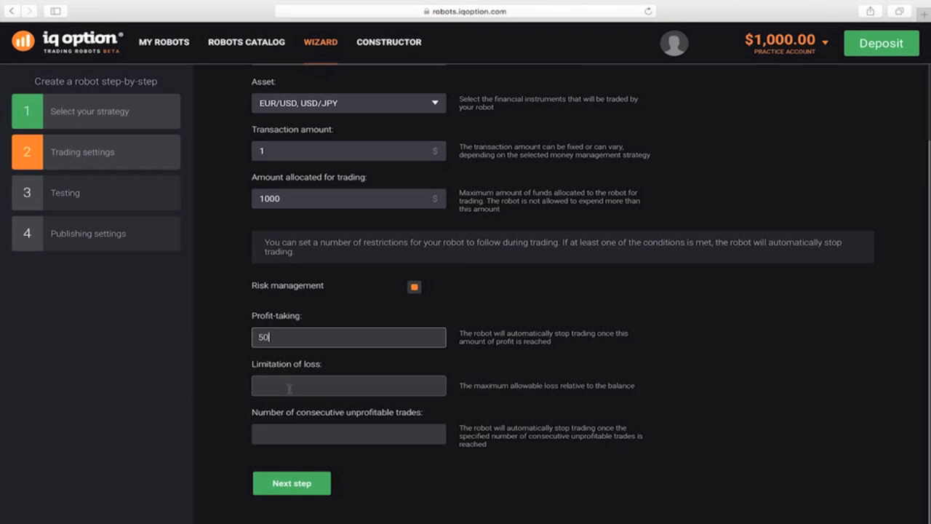
{"action": "type", "text": "5"}
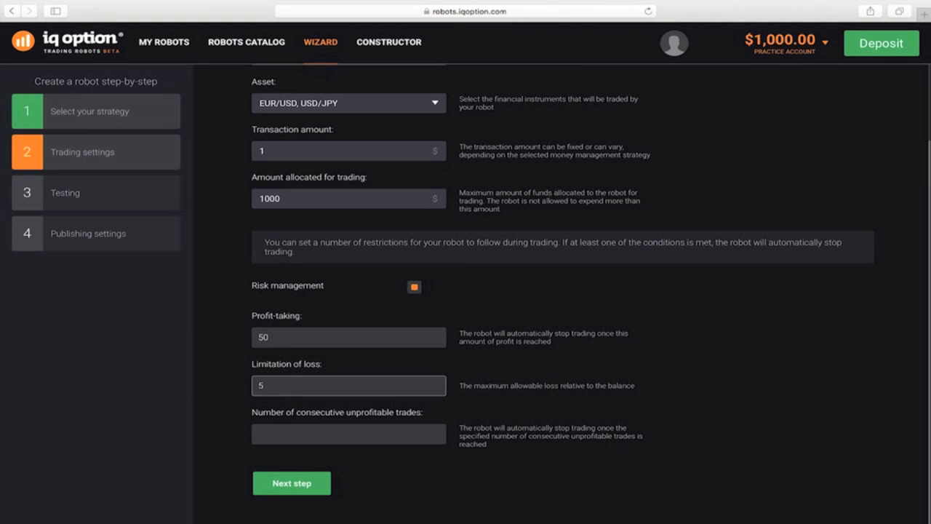
{"action": "type", "text": "00"}
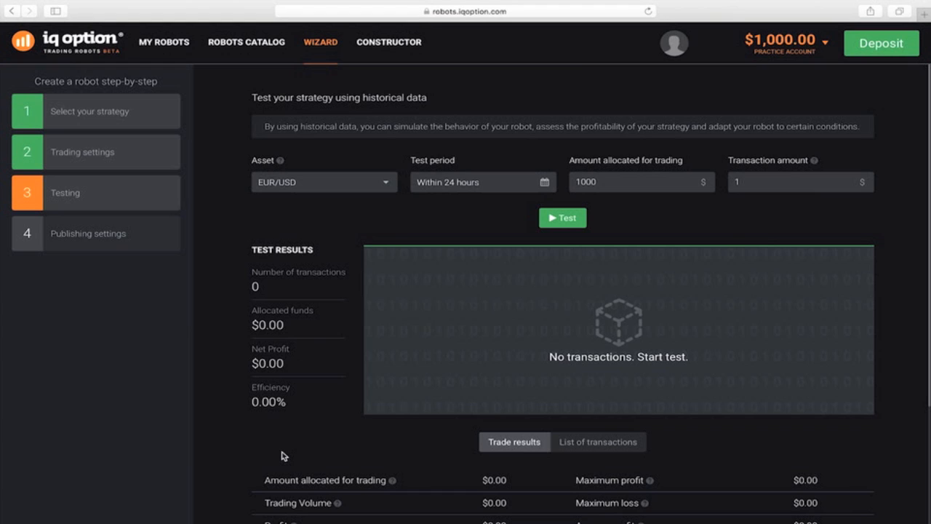
{"action": "mouse_move", "coordinate": [329, 356]}
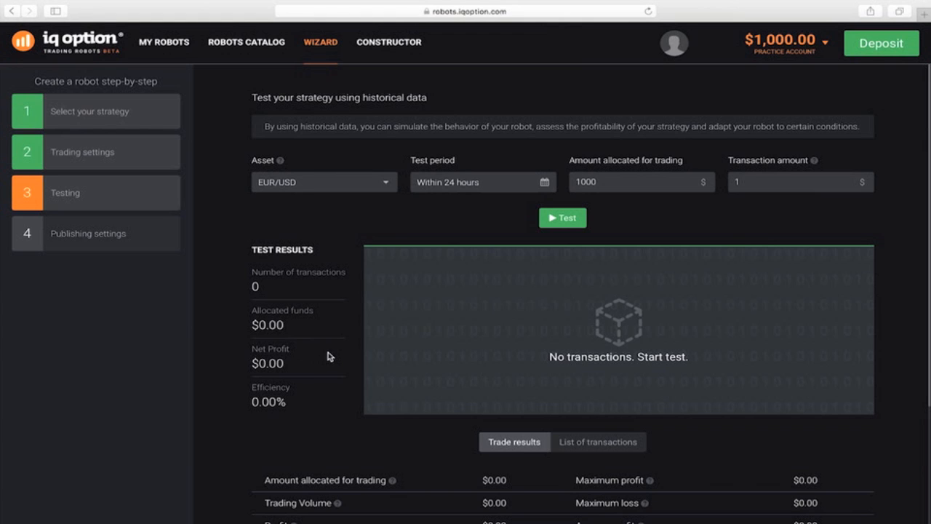
{"action": "mouse_move", "coordinate": [353, 211]}
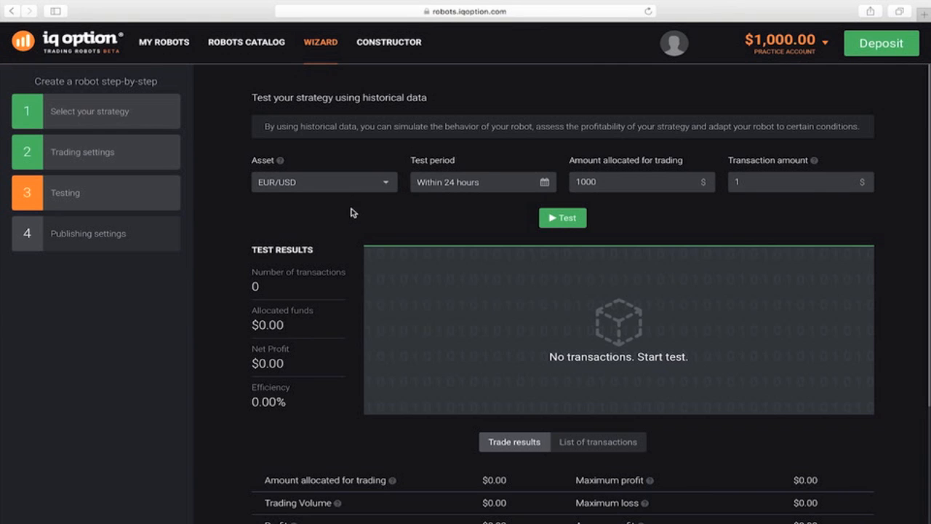
- Run the strategy test on EUR/USD over 24 hours with amount 1000 and transaction 1
{"action": "left_click", "coordinate": [324, 182]}
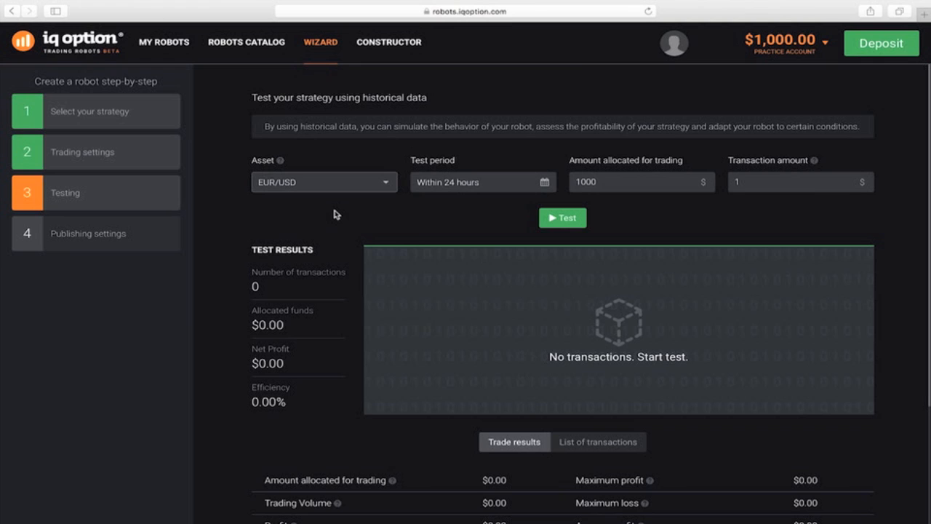
{"action": "mouse_move", "coordinate": [551, 223]}
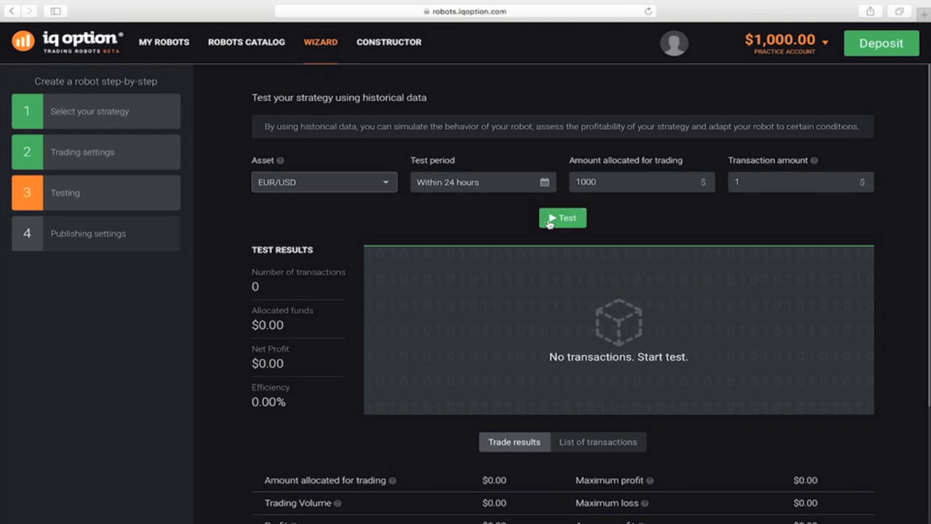
{"action": "left_click", "coordinate": [562, 217]}
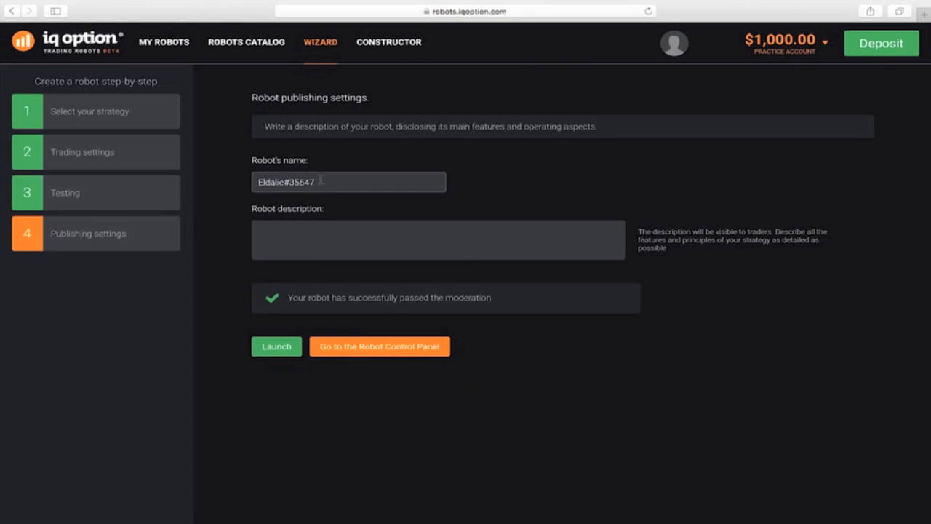
- Describe the robot as 'robot on BB', launch it, and go to the control panel
{"action": "left_click", "coordinate": [437, 239]}
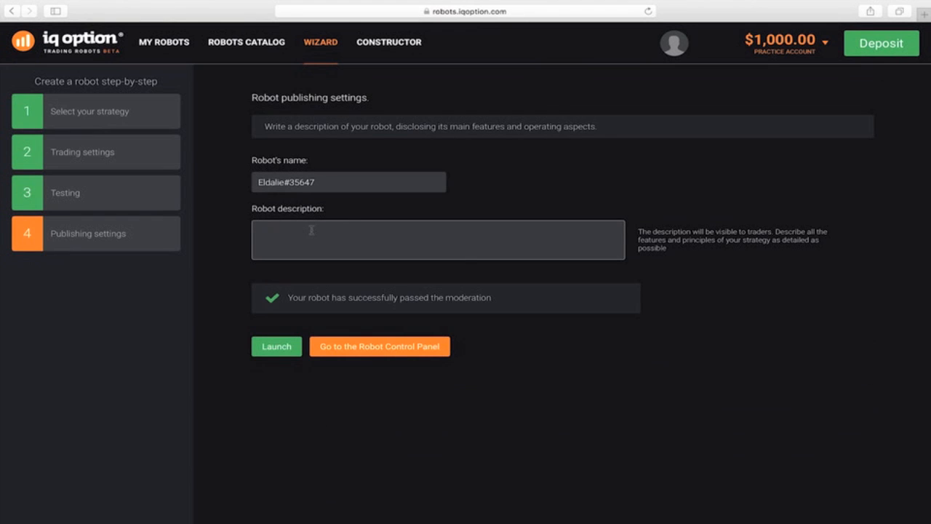
{"action": "type", "text": "robot on BB"}
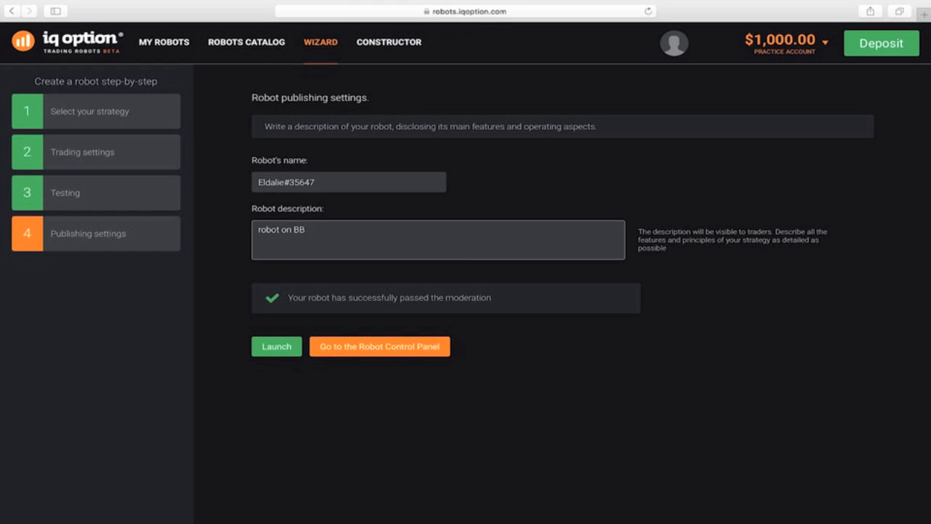
{"action": "mouse_move", "coordinate": [320, 239]}
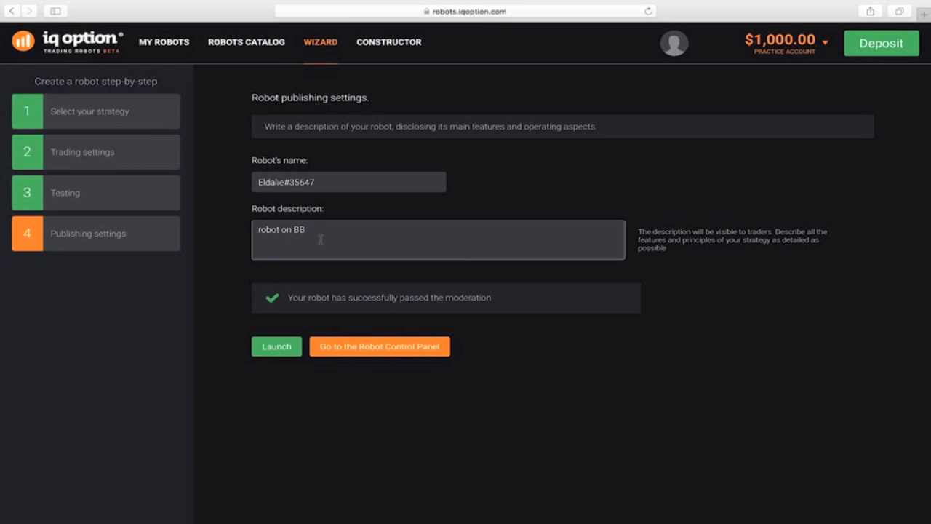
{"action": "left_click", "coordinate": [277, 346]}
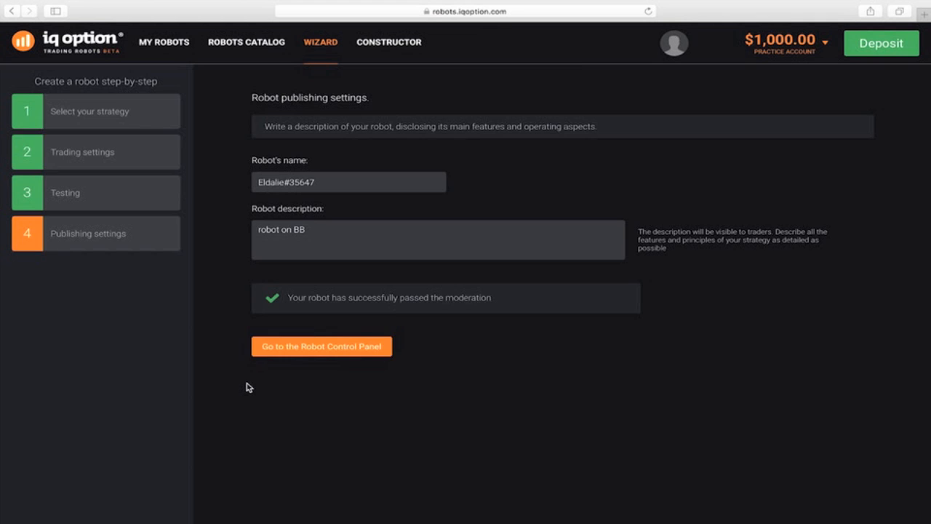
{"action": "left_click", "coordinate": [322, 346]}
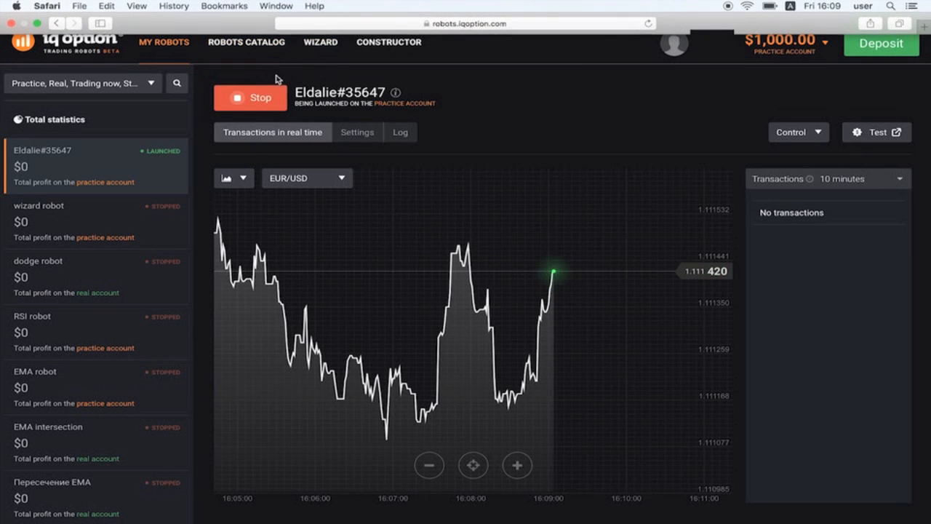
- Start a new robot from WIZARD in the top navigation
{"action": "left_click", "coordinate": [320, 41]}
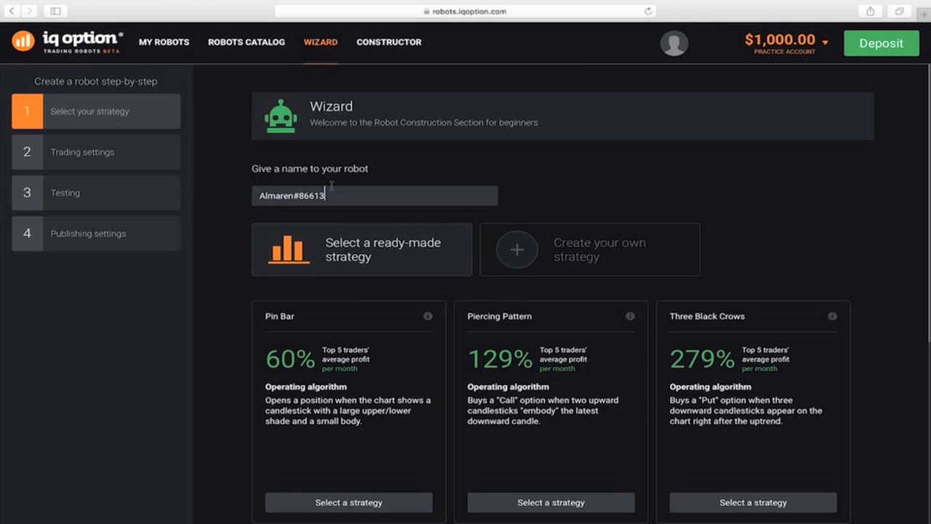
{"action": "mouse_move", "coordinate": [321, 214]}
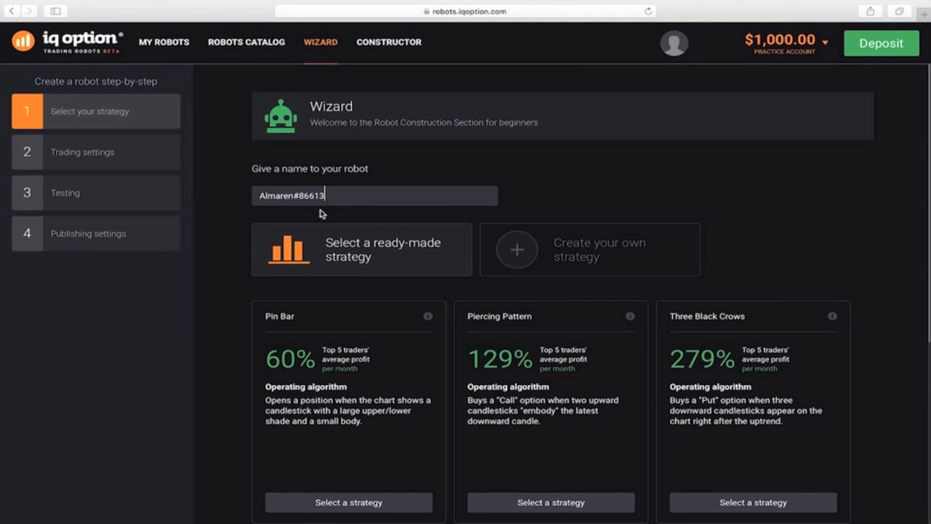
- Create a custom strategy and place the last-candlestick direction signal under the Bollinger signal
{"action": "left_click", "coordinate": [590, 249]}
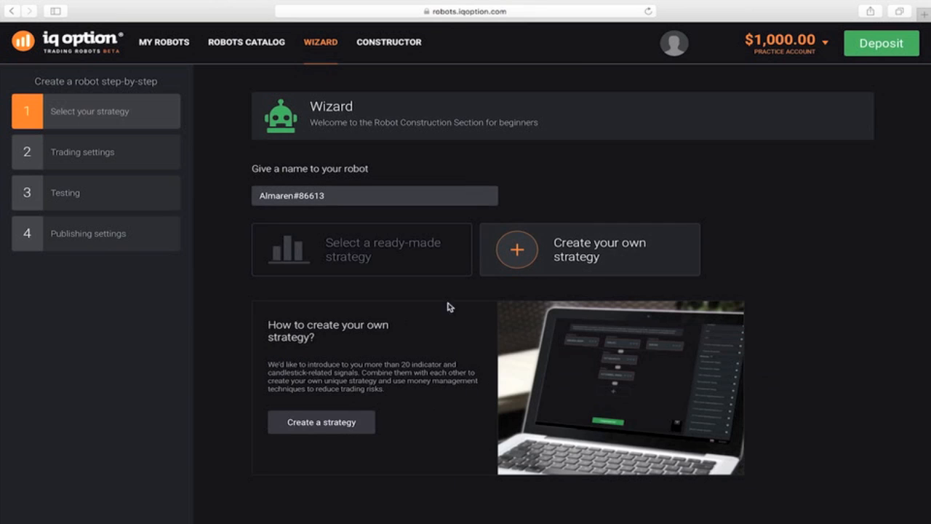
{"action": "mouse_move", "coordinate": [314, 429]}
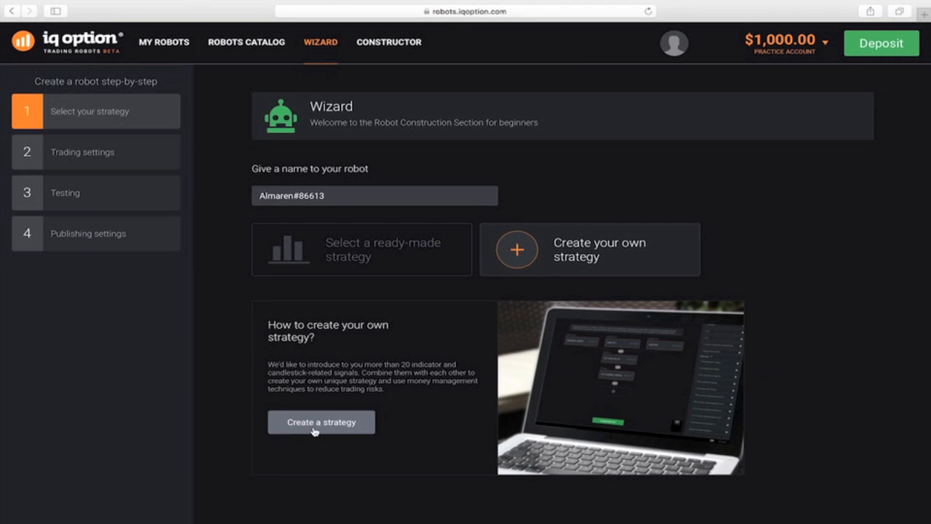
{"action": "left_click", "coordinate": [321, 422]}
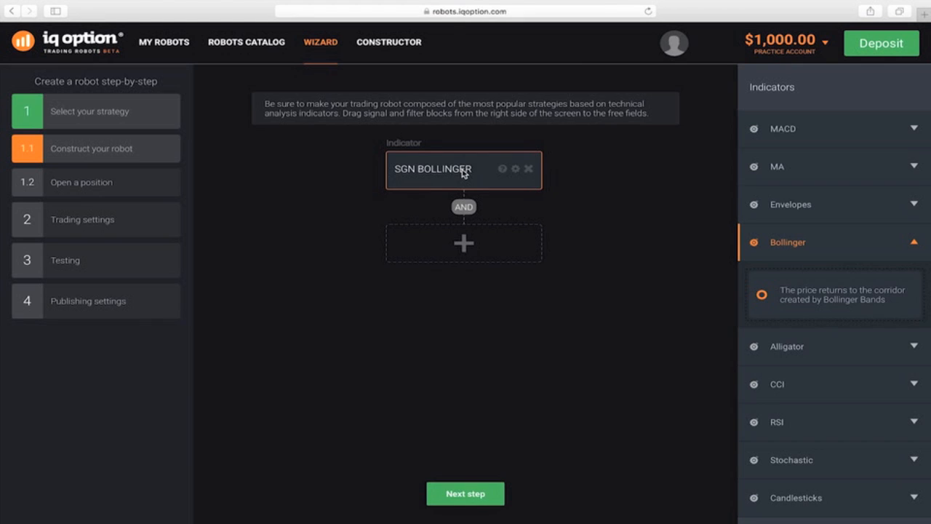
{"action": "mouse_move", "coordinate": [451, 164]}
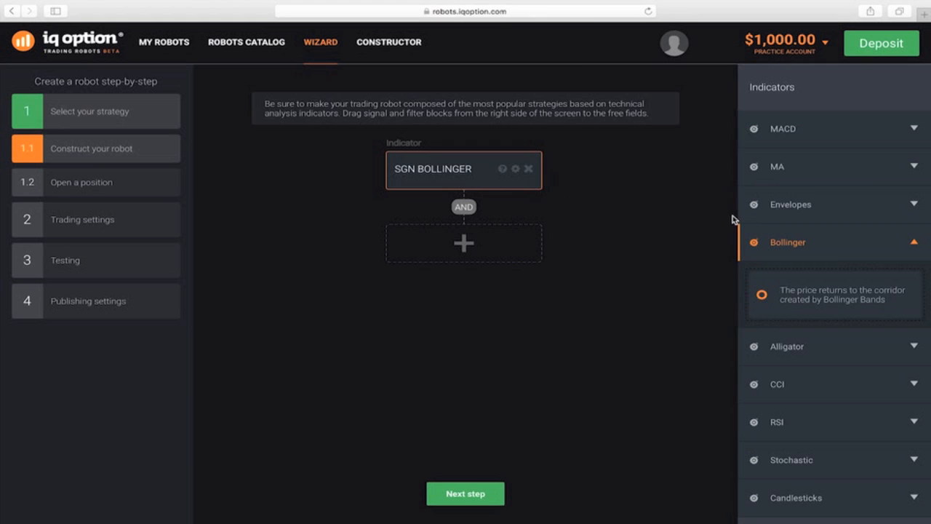
{"action": "mouse_move", "coordinate": [834, 488]}
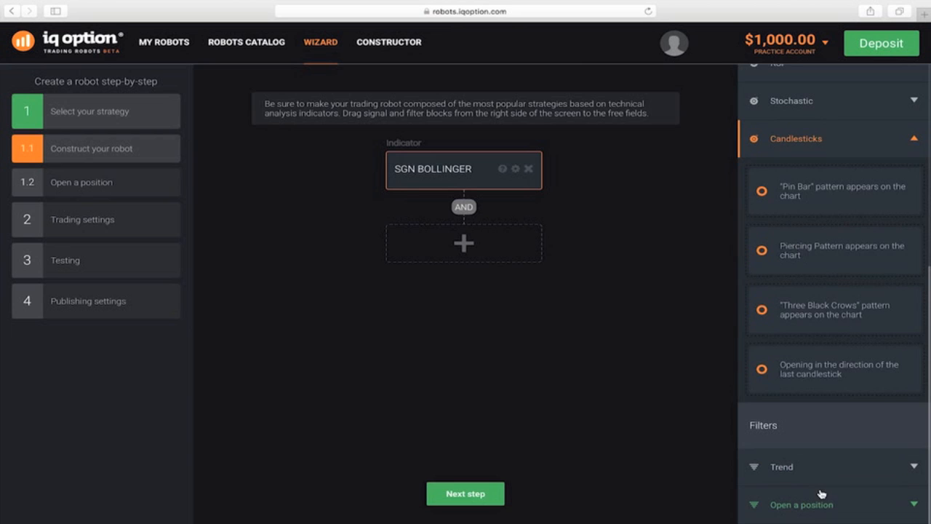
{"action": "left_click_drag", "start_coordinate": [834, 369], "coordinate": [464, 244]}
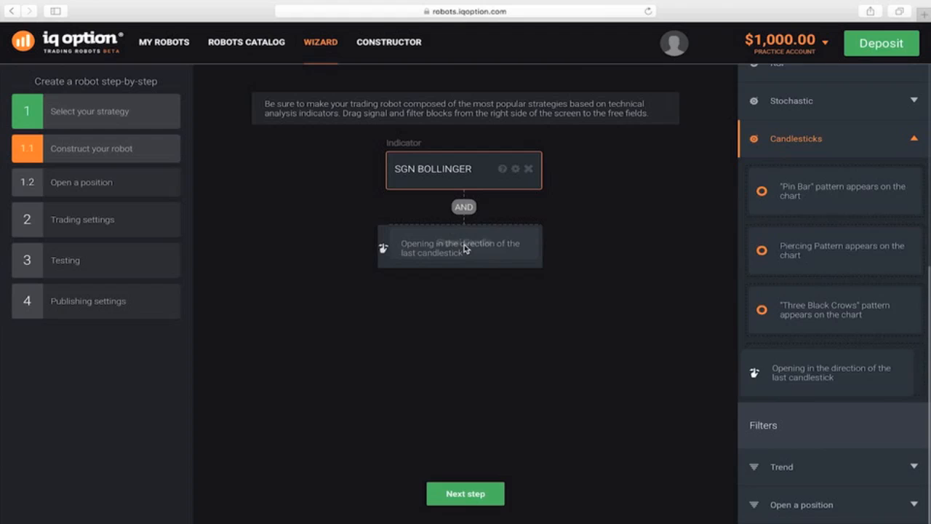
{"action": "left_click_drag", "start_coordinate": [829, 371], "coordinate": [464, 244]}
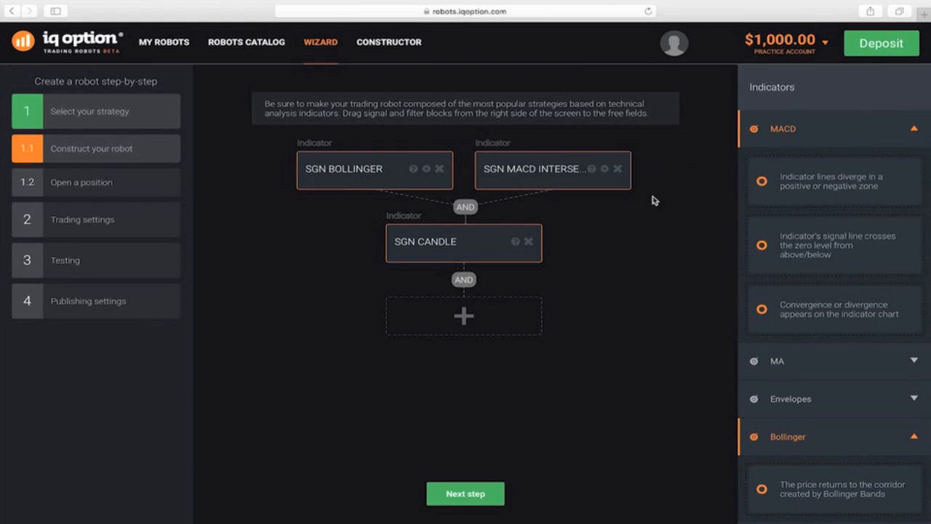
- Scroll the constructor while pairing the MACD zero-line crossing with a second candle signal
{"action": "scroll", "scroll_direction": "down", "scroll_amount": 3}
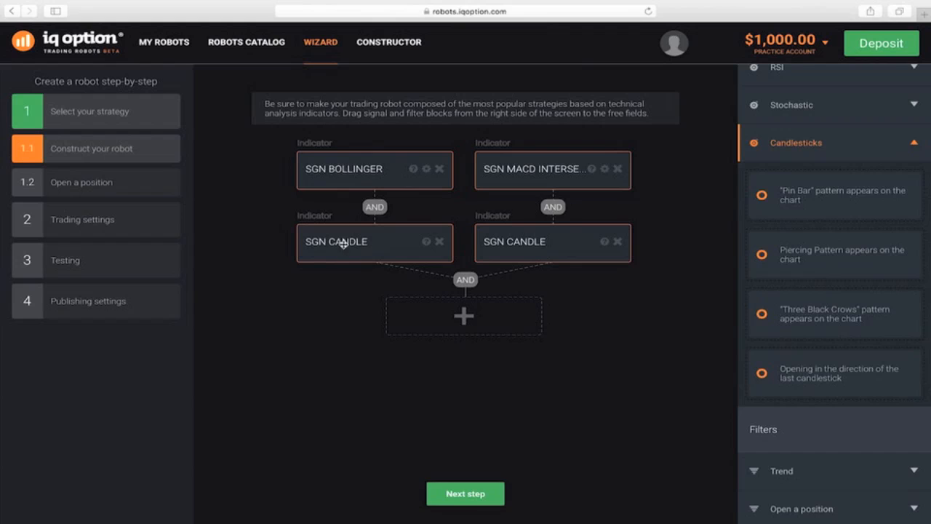
{"action": "mouse_move", "coordinate": [708, 344]}
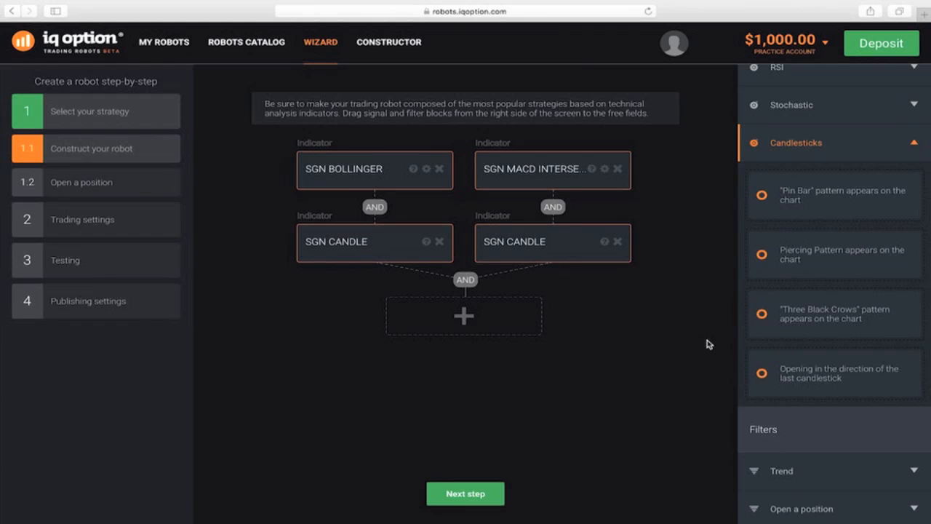
{"action": "mouse_move", "coordinate": [805, 375]}
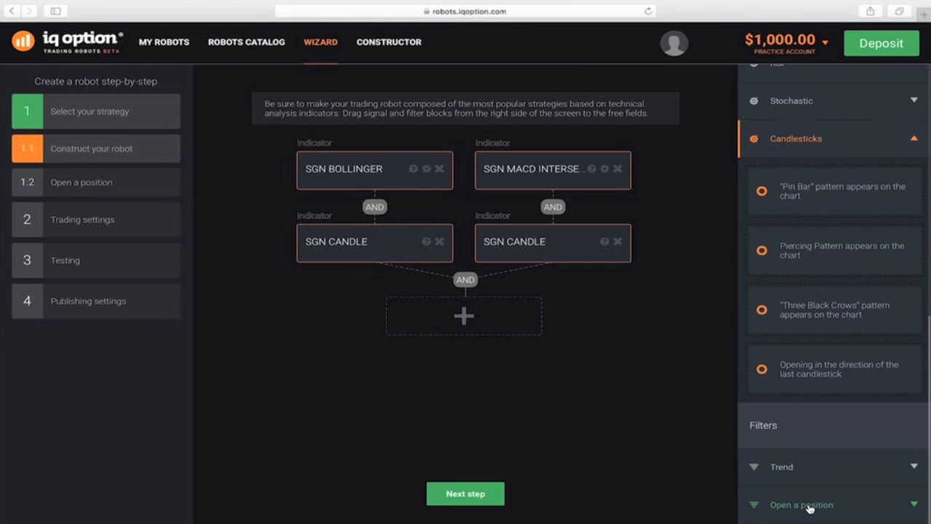
- Add the asset profit percentage filter below the signals with a value of 75
{"action": "left_click", "coordinate": [800, 504]}
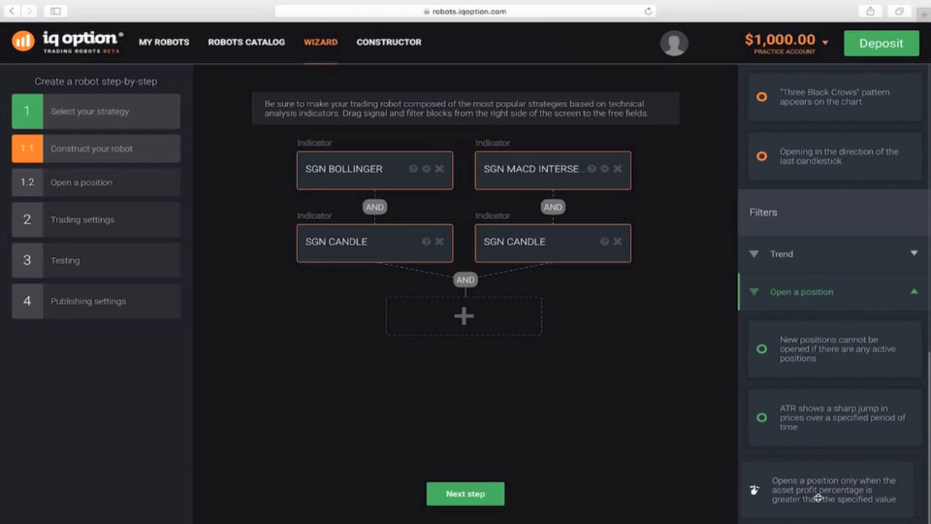
{"action": "left_click_drag", "start_coordinate": [833, 489], "coordinate": [464, 315]}
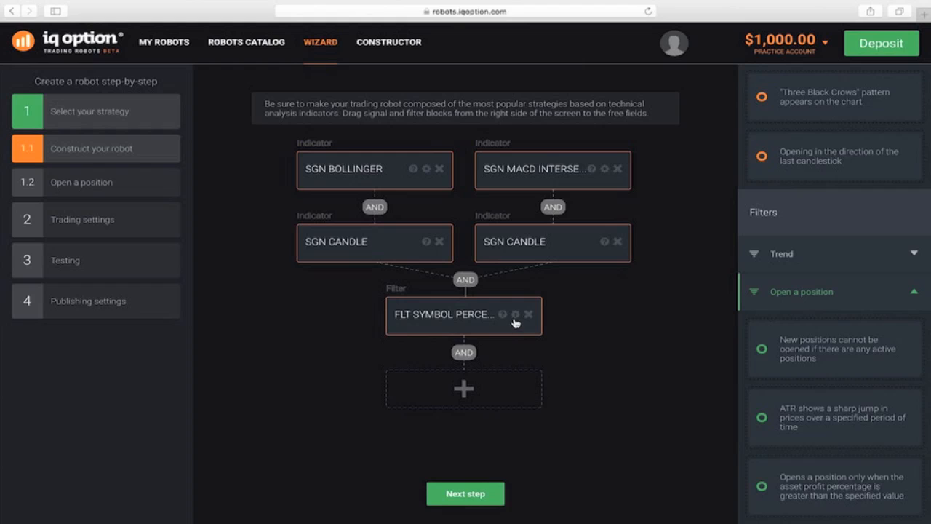
{"action": "left_click", "coordinate": [513, 314]}
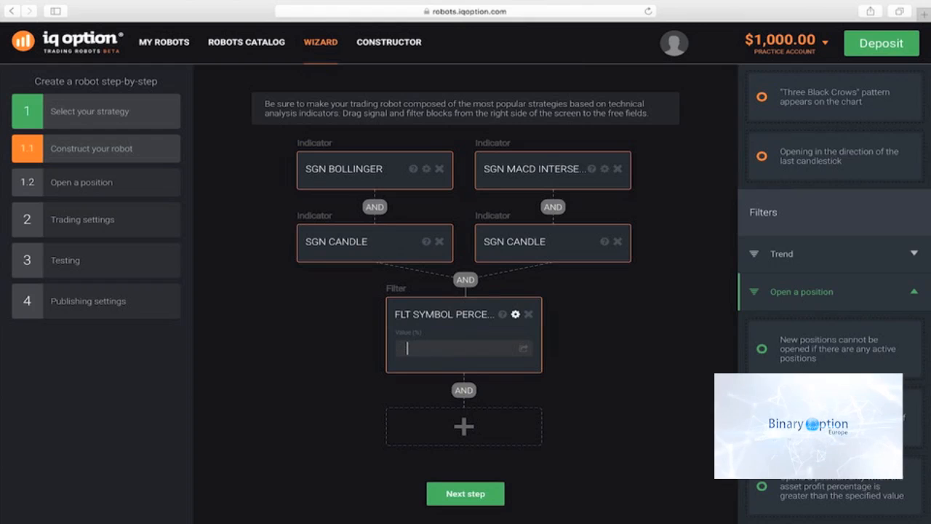
{"action": "type", "text": "75"}
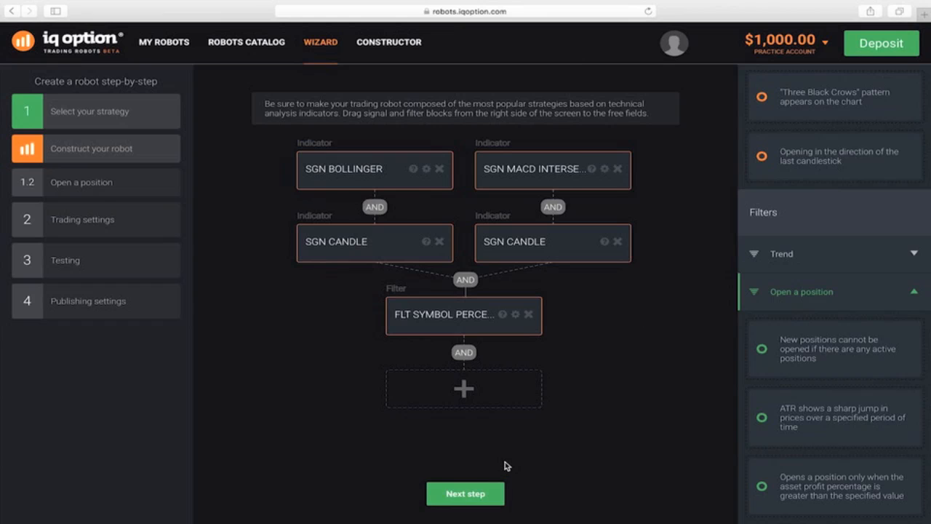
- Close the filter settings and choose Fixed Amount money management
{"action": "left_click", "coordinate": [465, 493]}
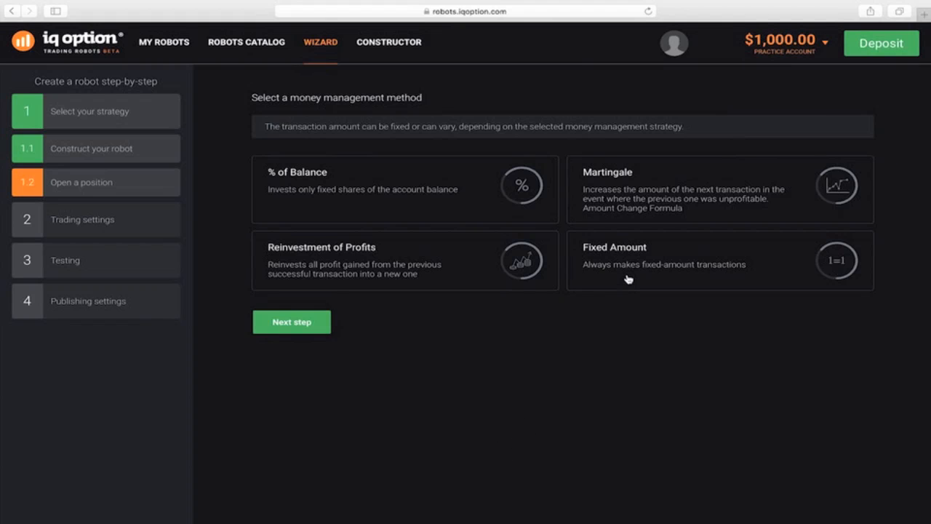
{"action": "left_click", "coordinate": [719, 260]}
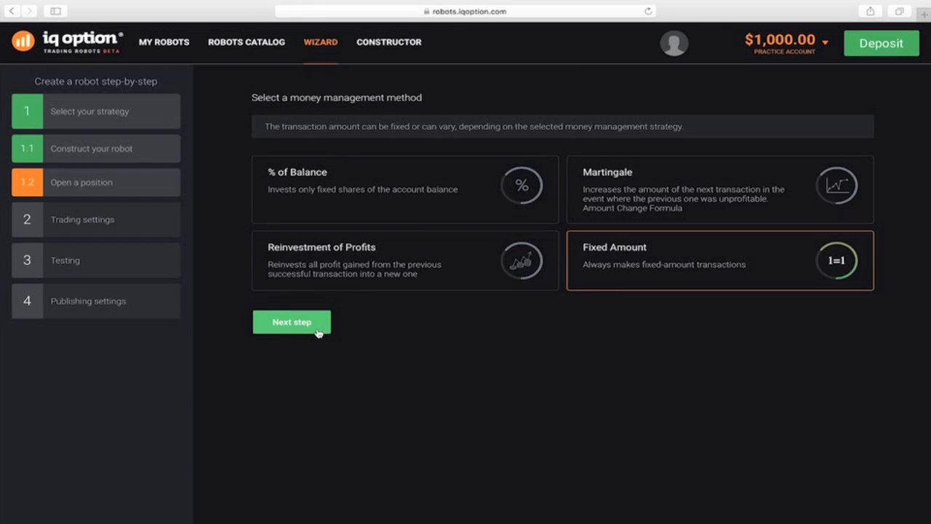
{"action": "left_click", "coordinate": [291, 322]}
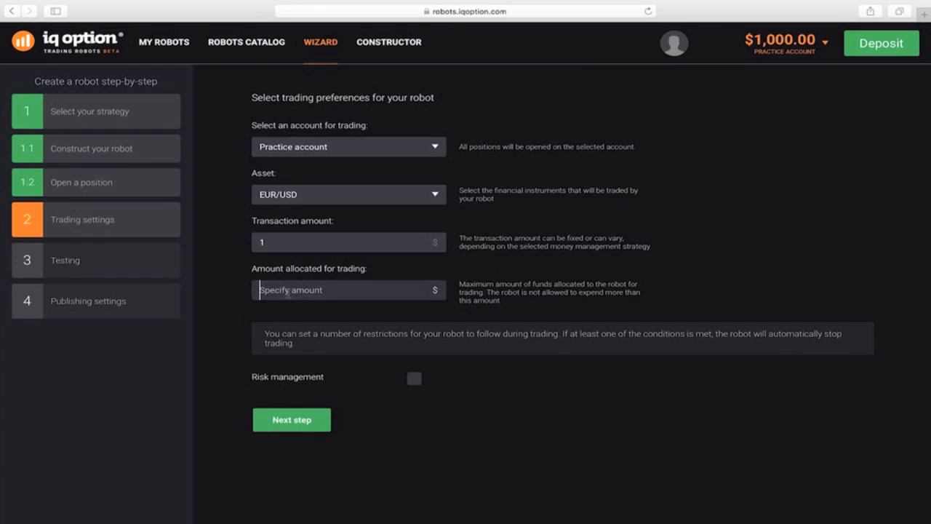
- Allocate 1000 for trading, pass moderation and reach the testing step
{"action": "type", "text": "1000"}
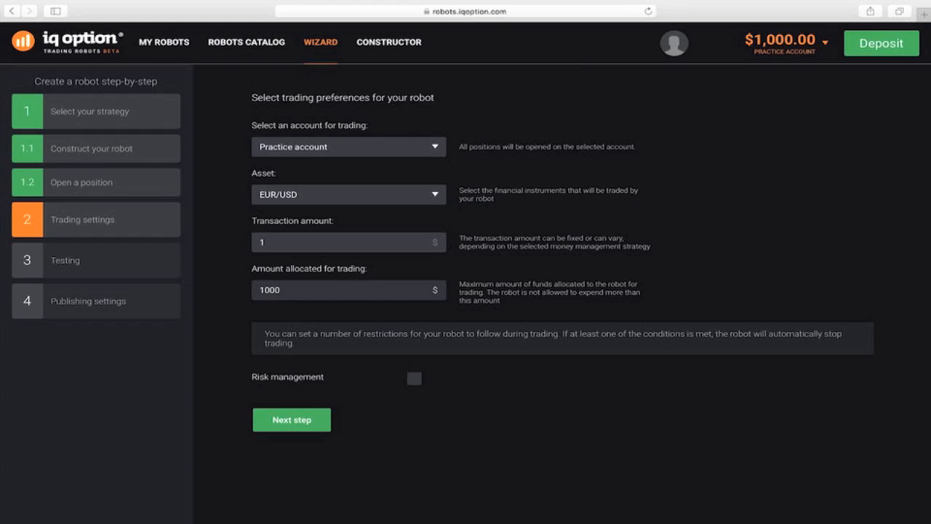
{"action": "left_click", "coordinate": [348, 289]}
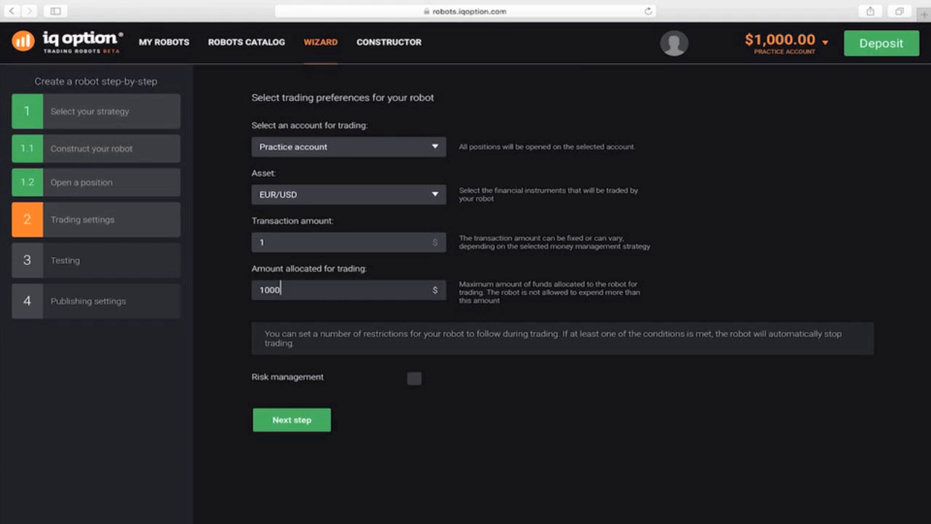
{"action": "left_click", "coordinate": [291, 419]}
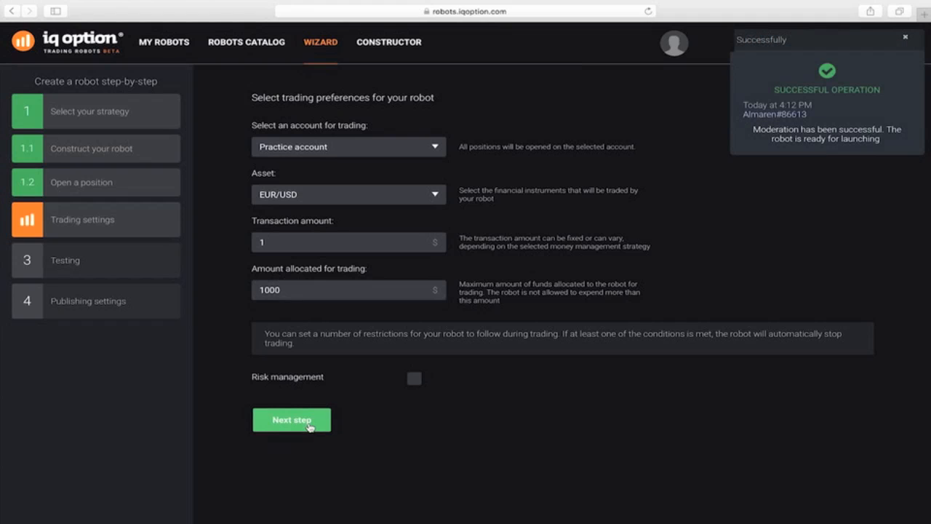
{"action": "left_click", "coordinate": [292, 420]}
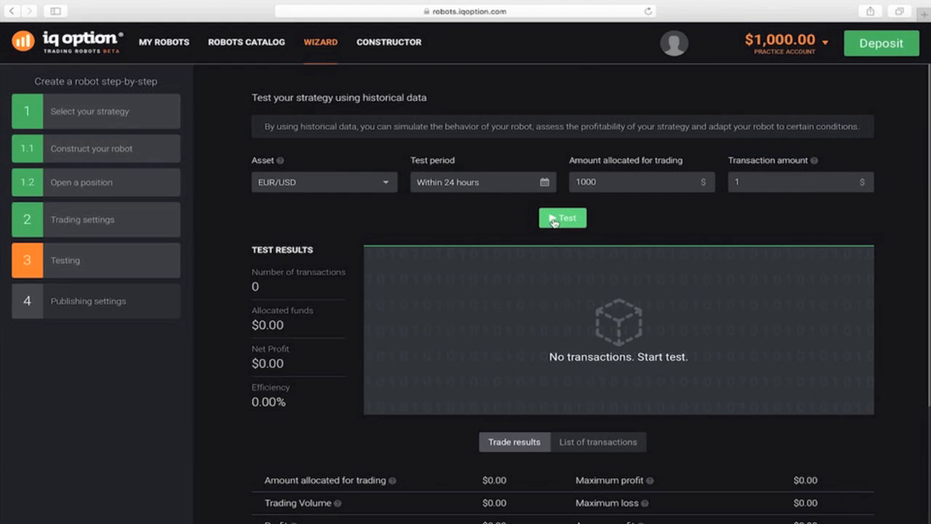
- Run the 24-hour EUR/USD backtest: 126 transactions, -$19.48 net profit, -85.59% efficiency
{"action": "left_click", "coordinate": [563, 217]}
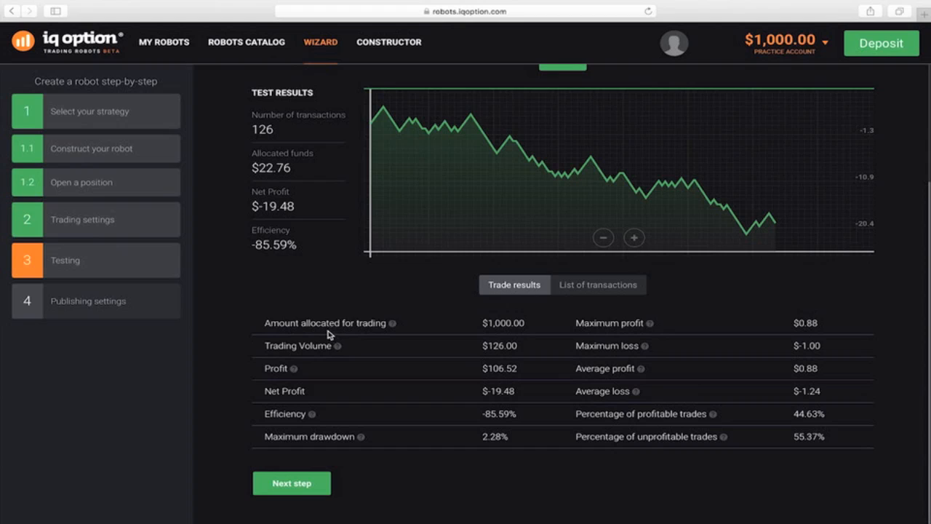
{"action": "mouse_move", "coordinate": [303, 336]}
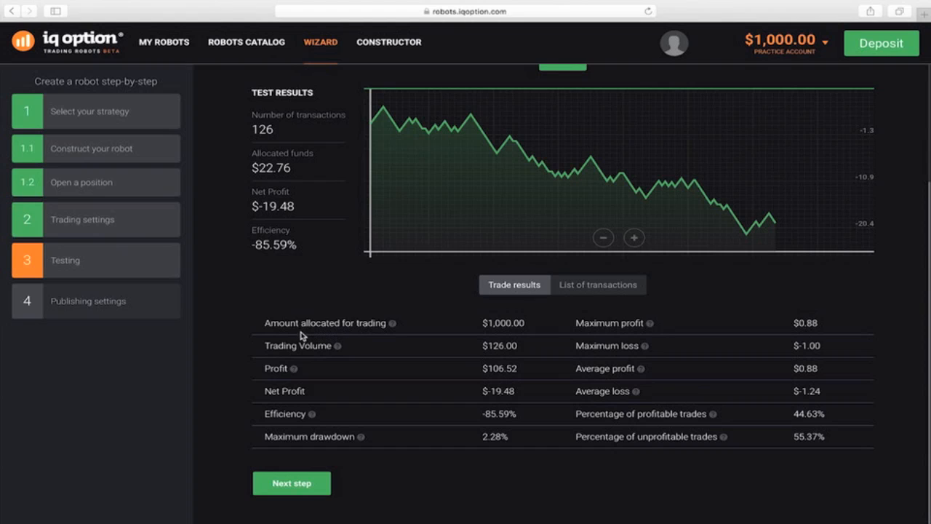
{"action": "mouse_move", "coordinate": [81, 189]}
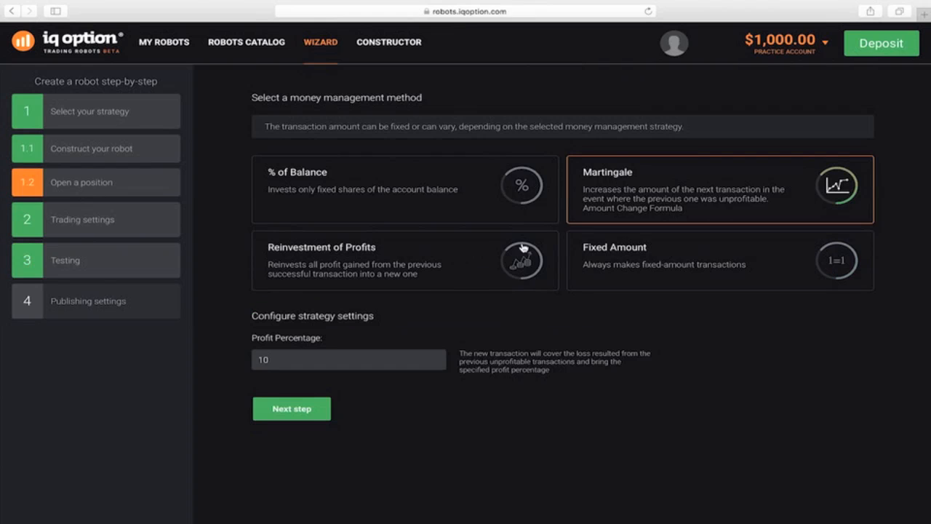
{"action": "mouse_move", "coordinate": [437, 331]}
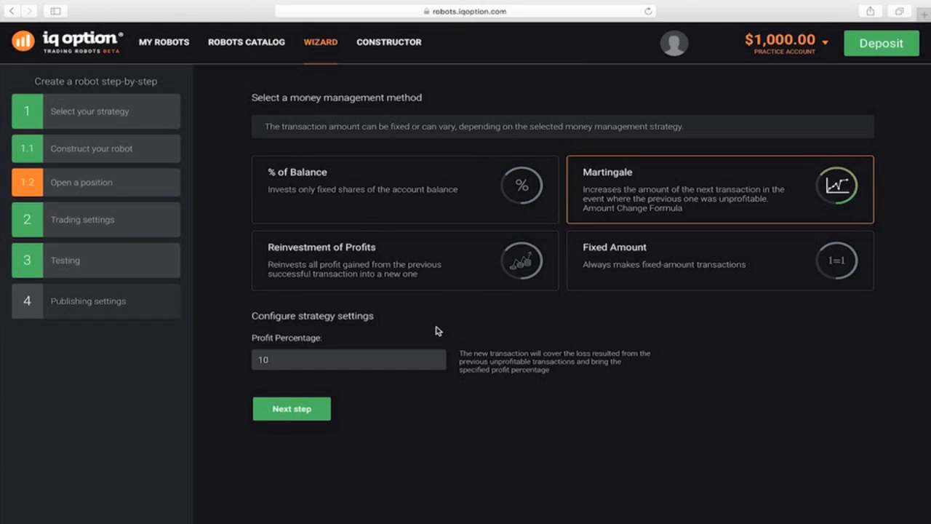
{"action": "mouse_move", "coordinate": [292, 395]}
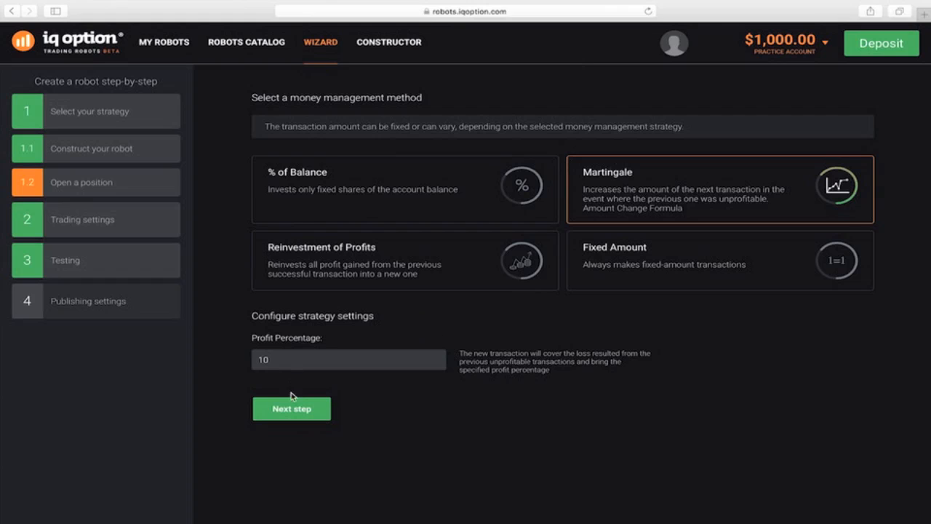
- Set the Martingale profit percentage to 5 and resubmit settings through moderation to testing
{"action": "left_click", "coordinate": [348, 359]}
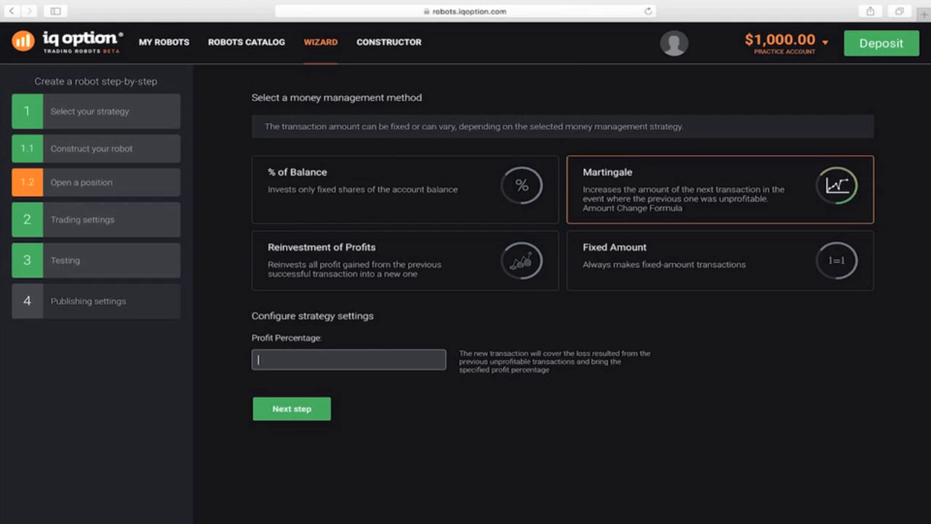
{"action": "type", "text": "5"}
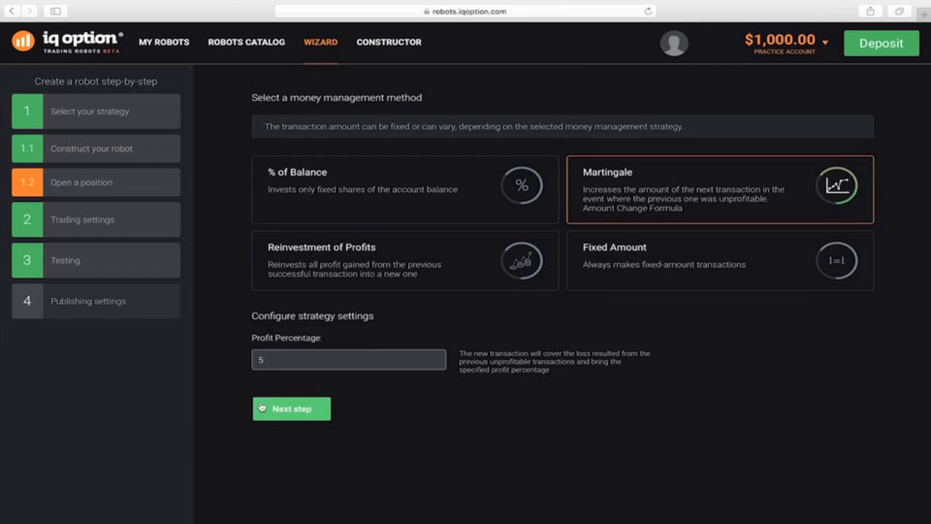
{"action": "left_click", "coordinate": [291, 408]}
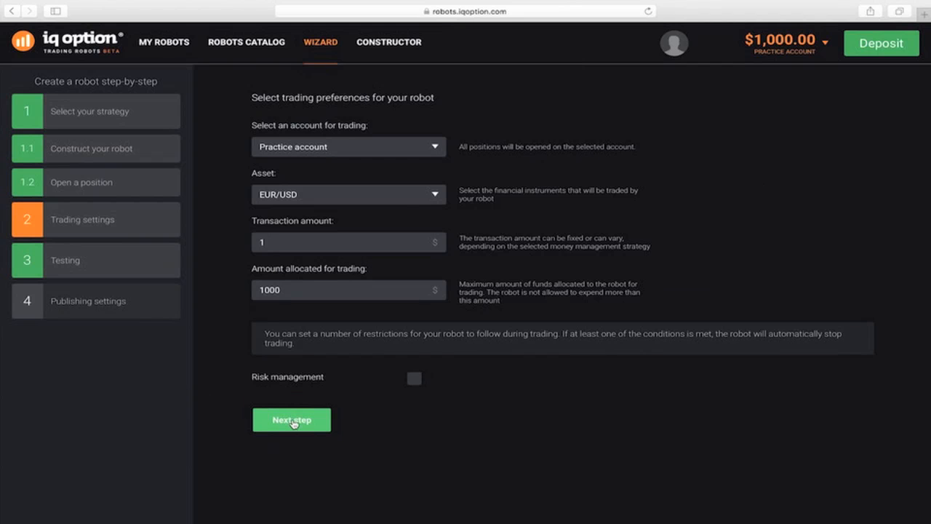
{"action": "left_click", "coordinate": [291, 419]}
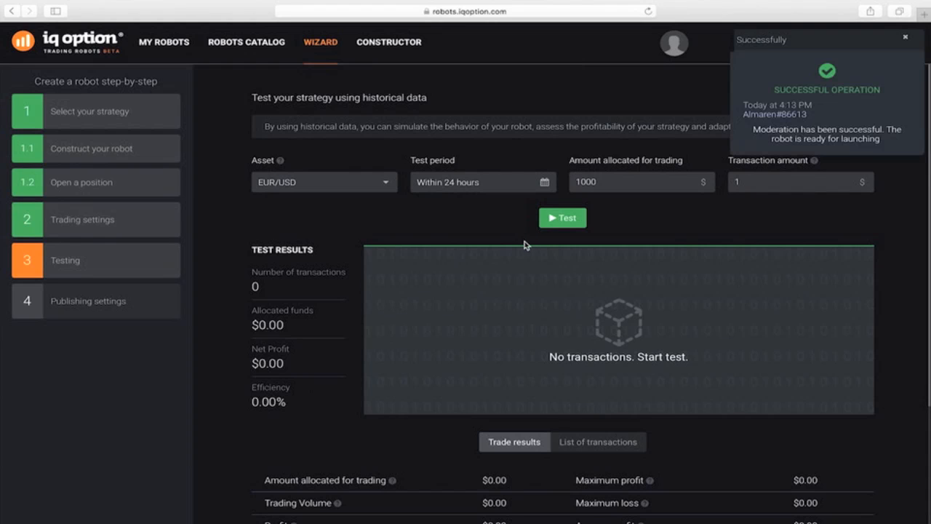
- Rerun the Martingale backtest (116 transactions, $39.43 profit), then continue to publishing settings
{"action": "left_click", "coordinate": [562, 217]}
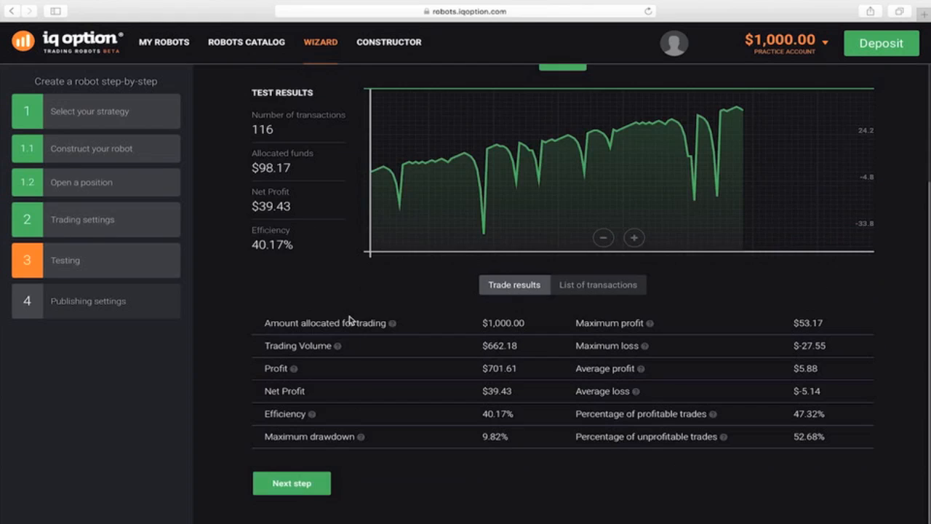
{"action": "mouse_move", "coordinate": [291, 483]}
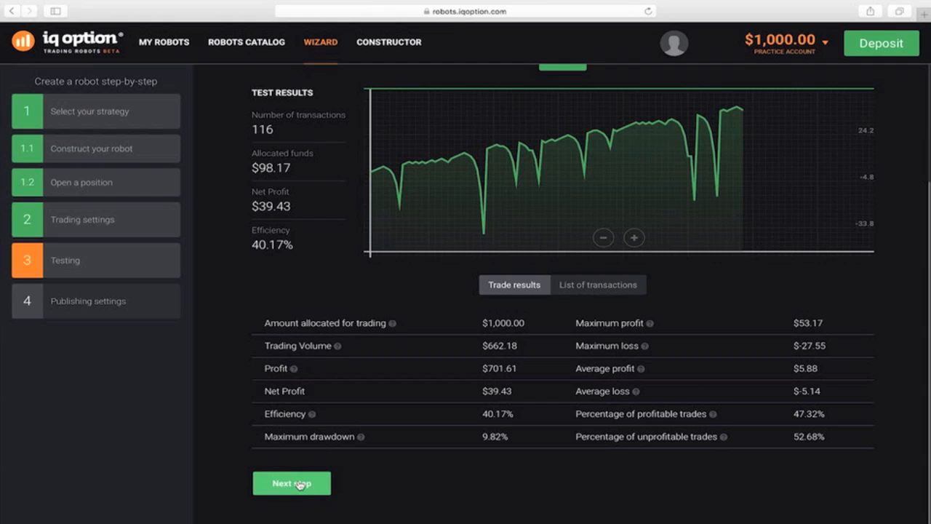
{"action": "left_click", "coordinate": [291, 483]}
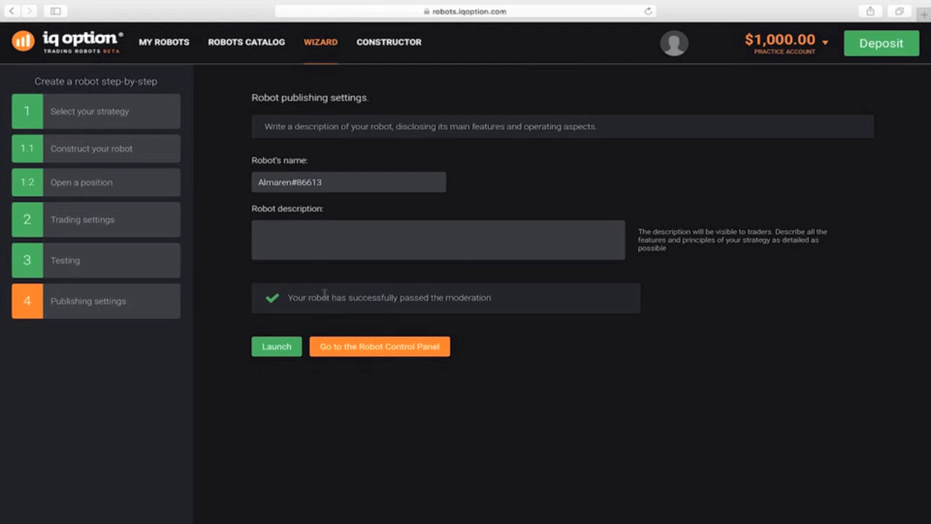
- Describe the robot as 'BB + MACD+ candle' and launch it on the practice account
{"action": "left_click", "coordinate": [438, 240]}
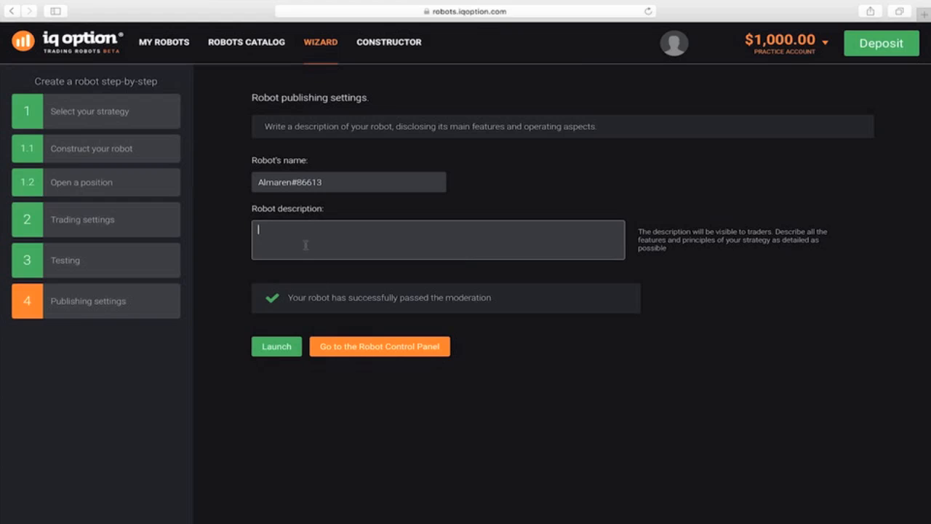
{"action": "type", "text": "BB + MACD+ candle"}
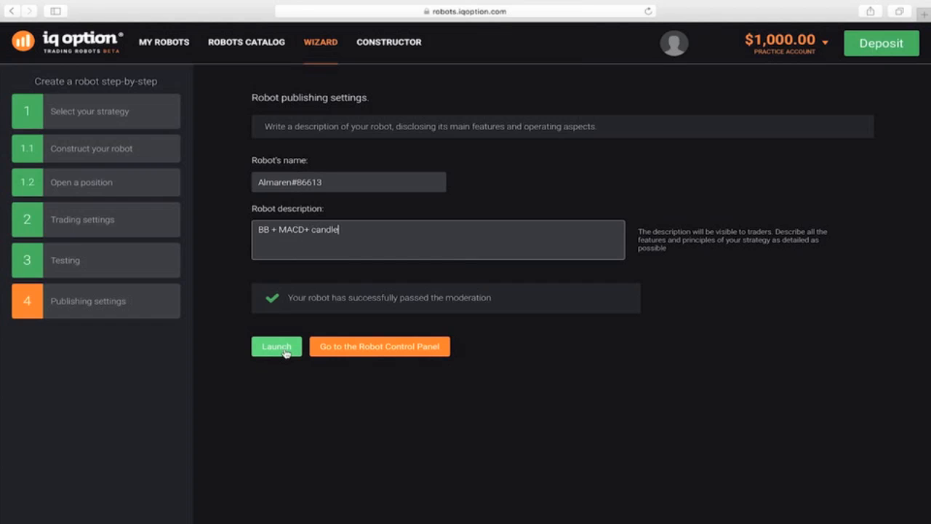
{"action": "left_click", "coordinate": [276, 346]}
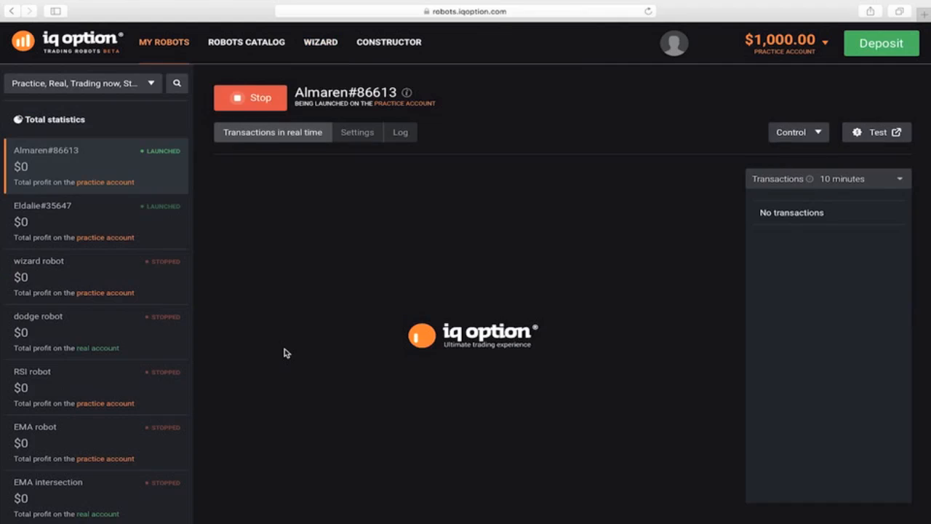